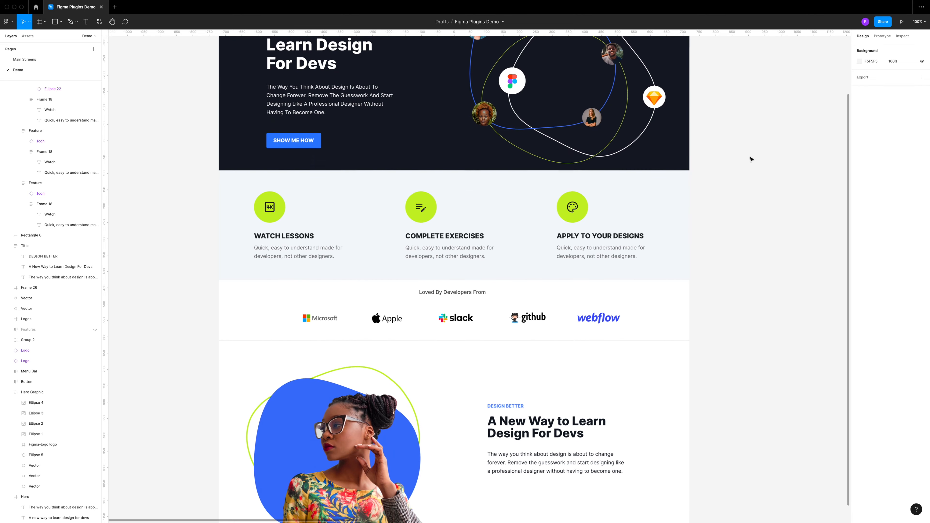
Step: Switch to the empty canvas and list the desktop frame size presets
left_click(39, 21)
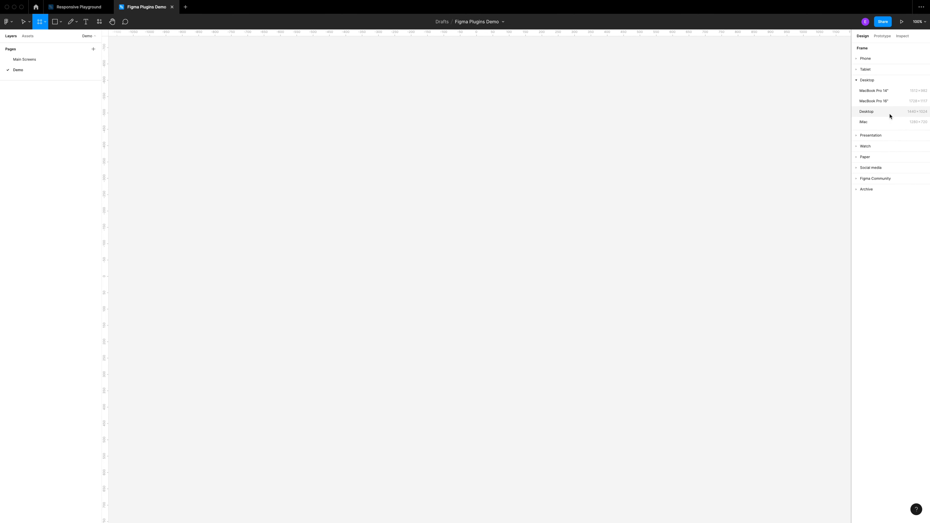
Step: Create a 1440×1024 Desktop frame and give it a 12-column layout grid
left_click(865, 112)
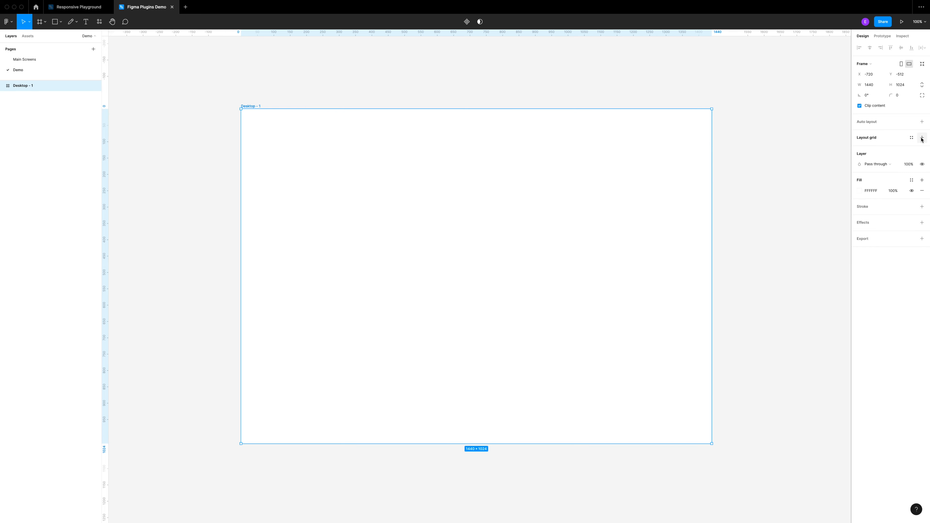
left_click(923, 138)
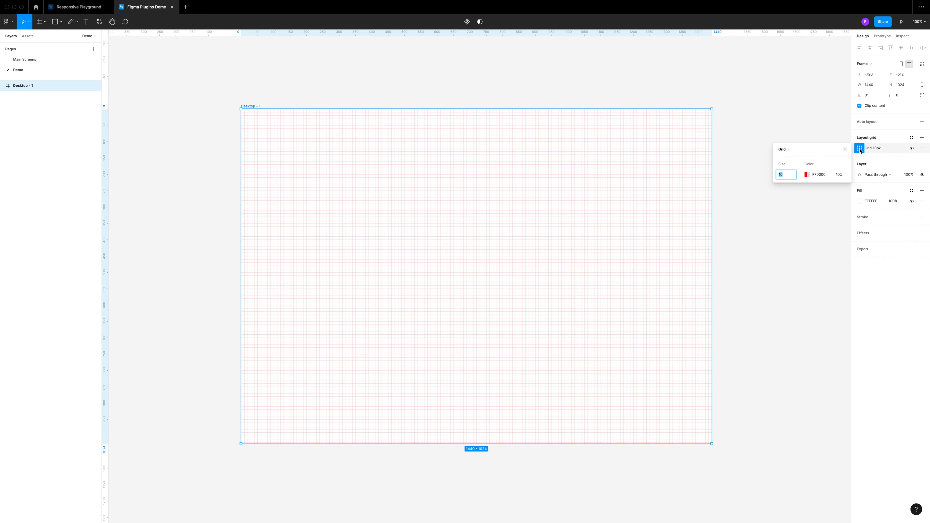
left_click(786, 149)
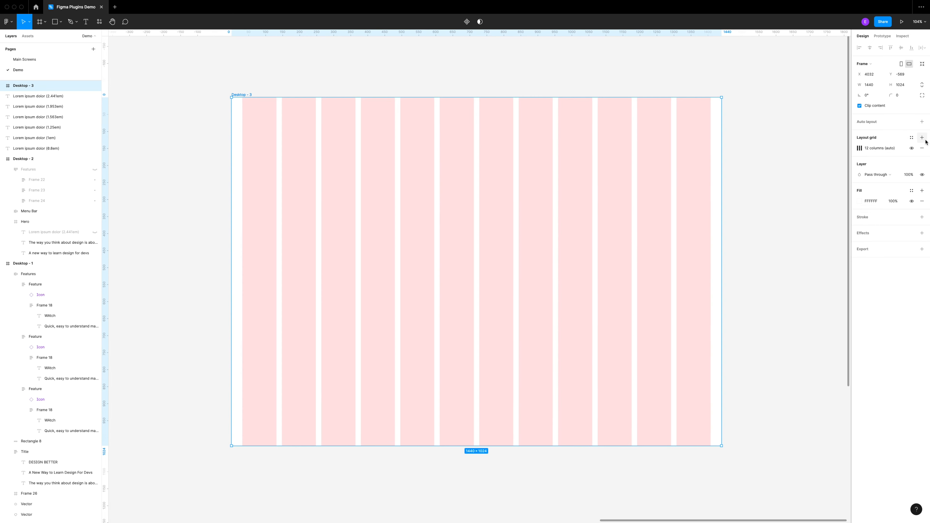
Step: Add a second layout grid as Top-aligned rows, height 4, gutter 4, in light blue
left_click(922, 137)
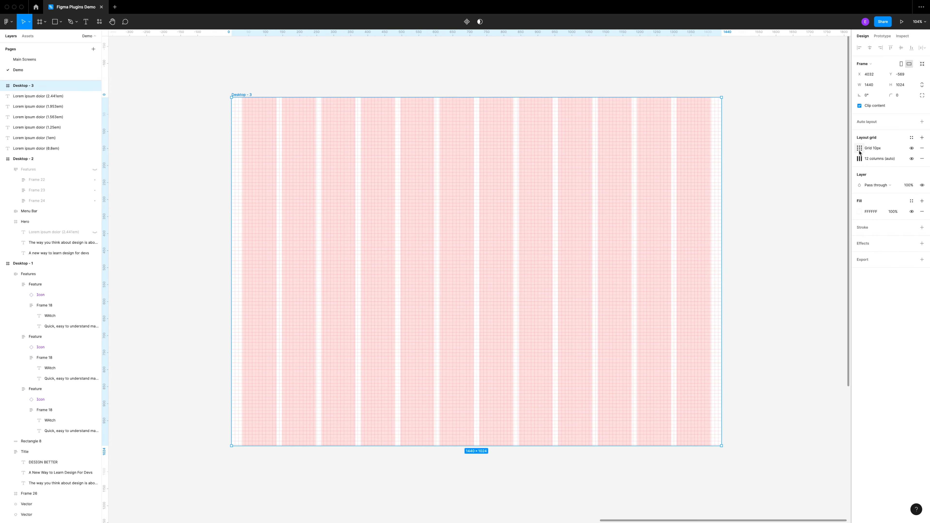
left_click(859, 148)
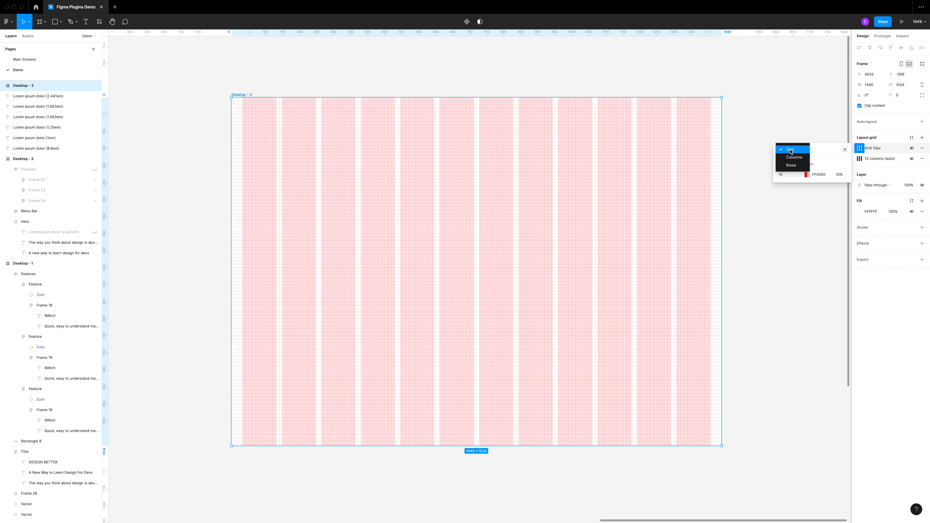
left_click(790, 164)
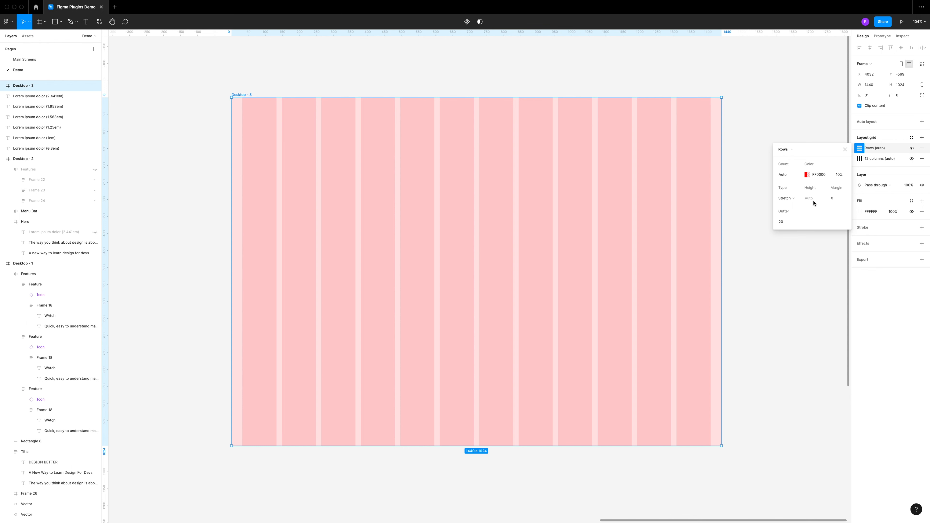
left_click(784, 198)
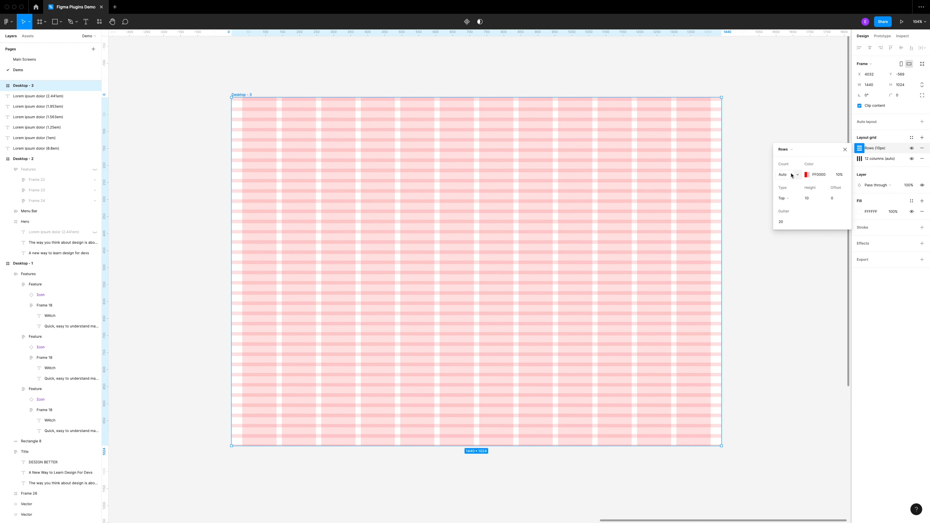
left_click(811, 198)
type("4")
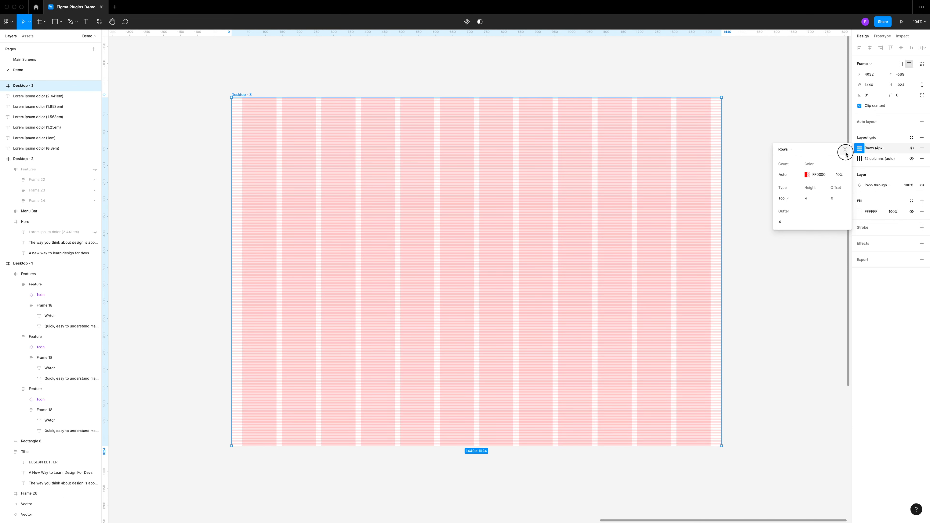
left_click(806, 174)
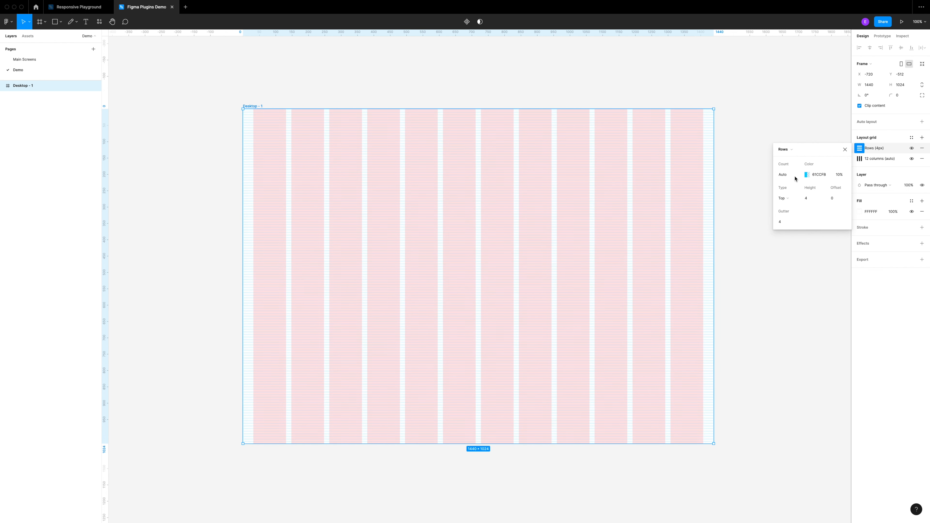
Step: Lower the 12-column grid colour opacity to 6%
left_click(881, 158)
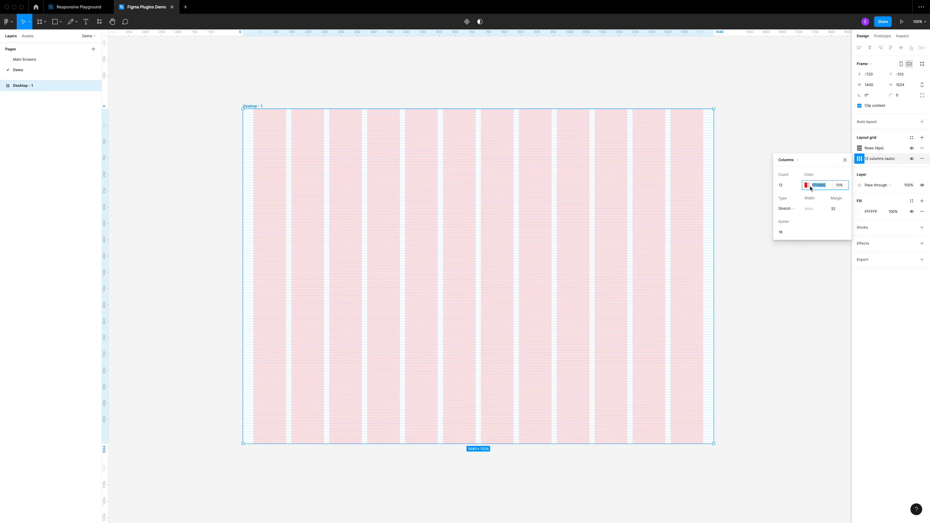
left_click(807, 185)
type("4")
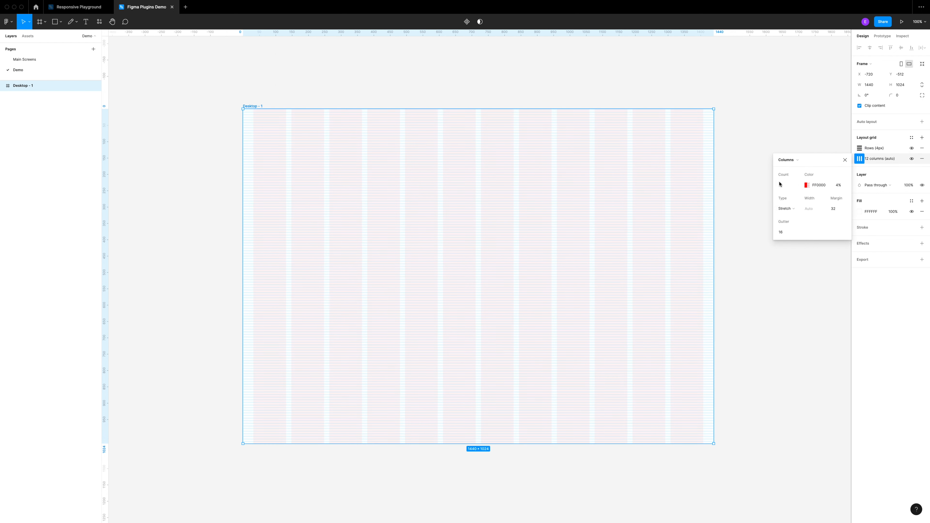
left_click(859, 159)
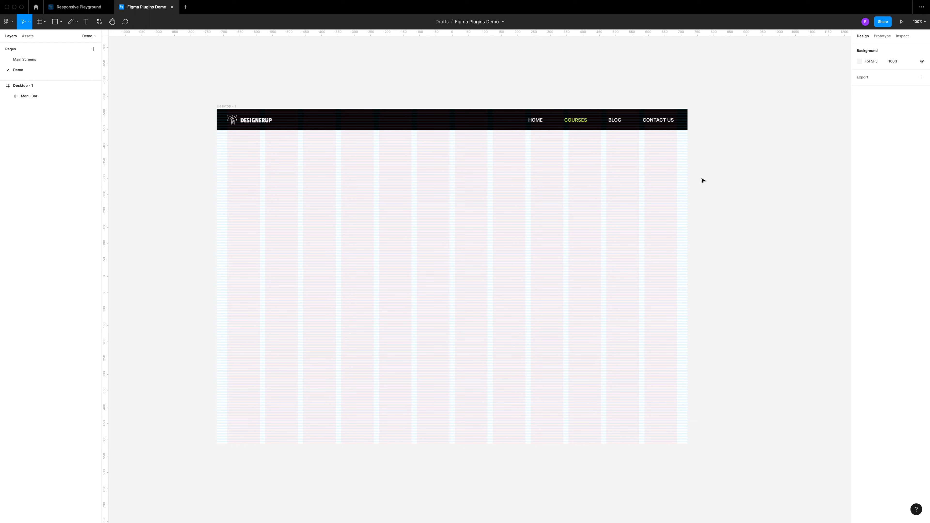
mouse_move(517, 106)
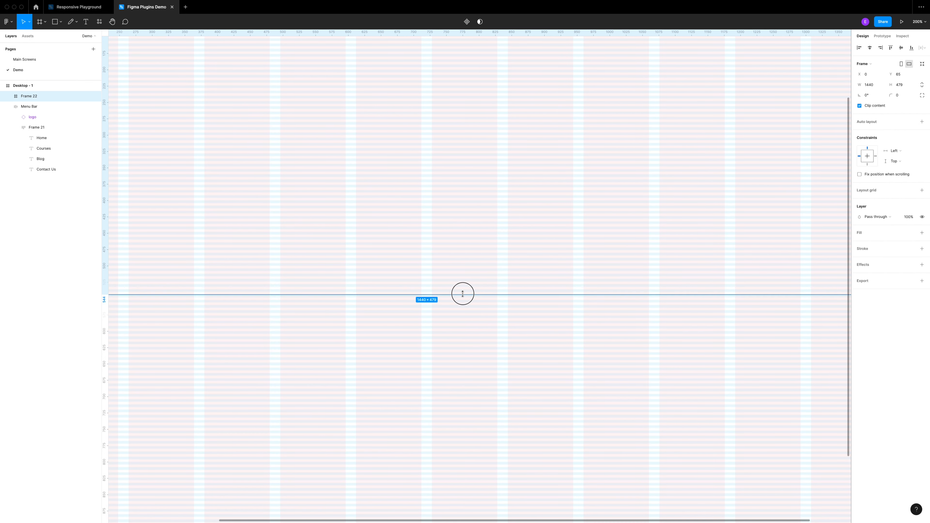
Step: Fill the 1440-wide hero frame with hex 4C75F2 and snap its top to the menu bar
left_click(862, 243)
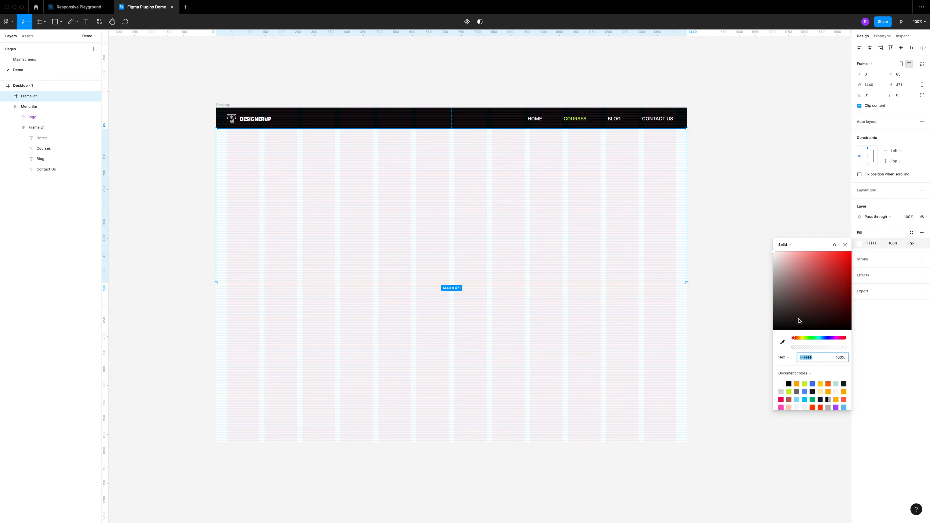
mouse_move(845, 254)
type("4C75F2")
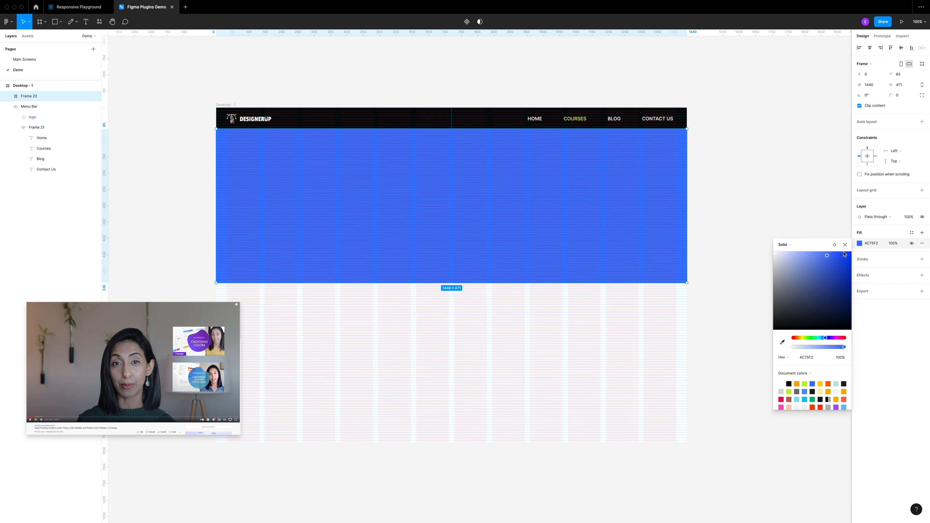
left_click(845, 244)
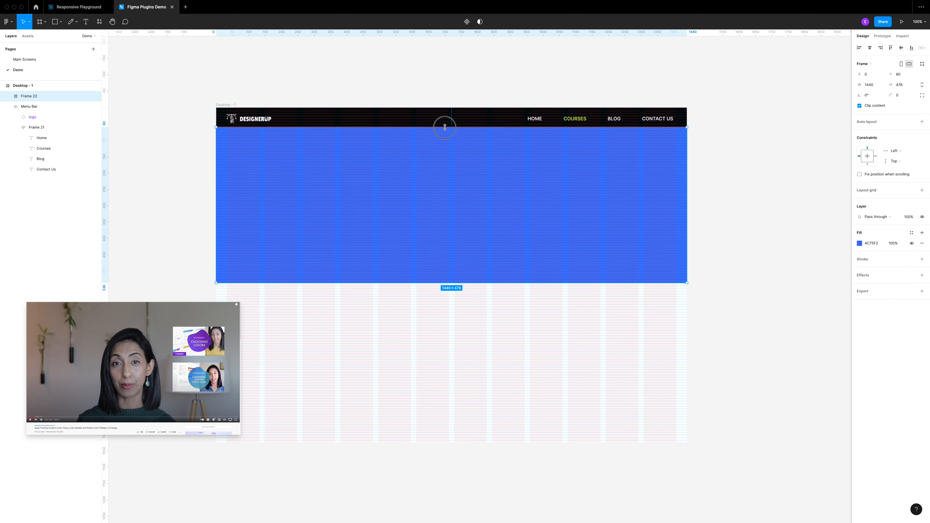
left_click(859, 244)
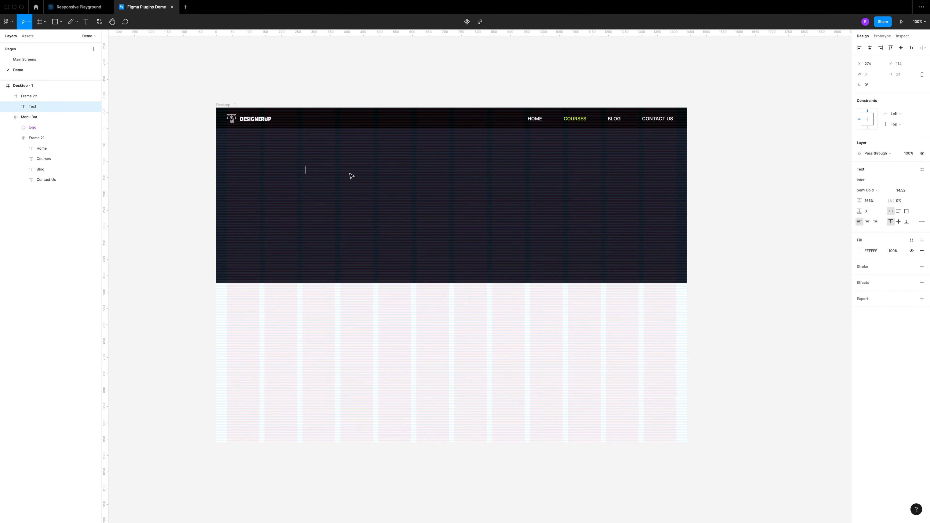
mouse_move(462, 188)
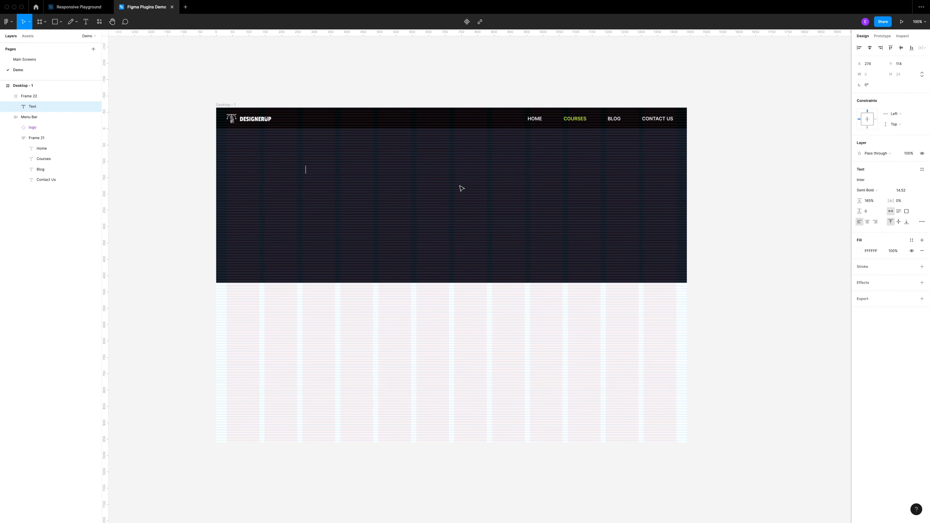
mouse_move(325, 119)
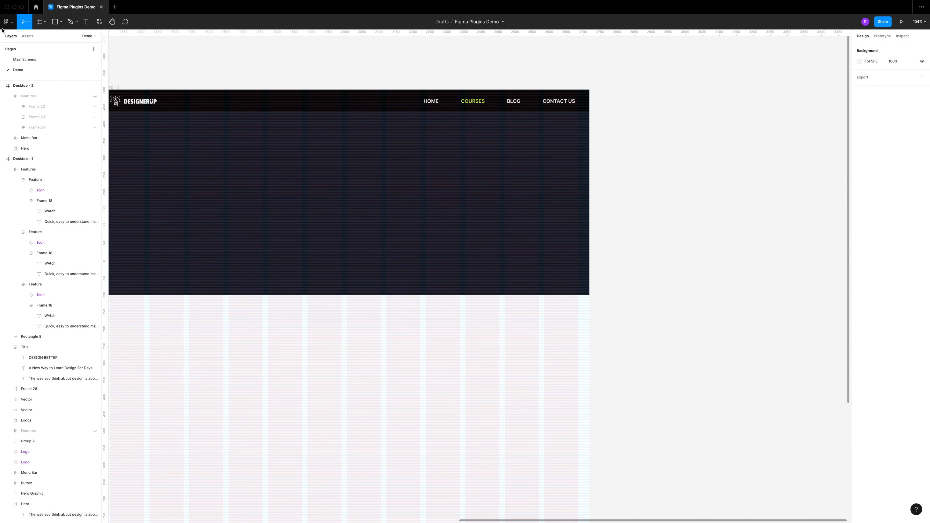
Step: Launch the Font Scale plugin from the main menu
left_click(6, 22)
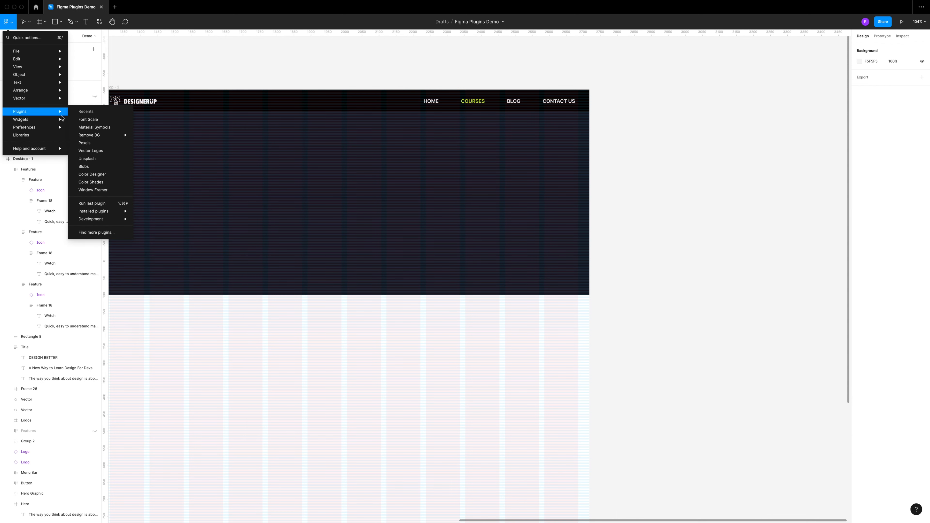
left_click(87, 120)
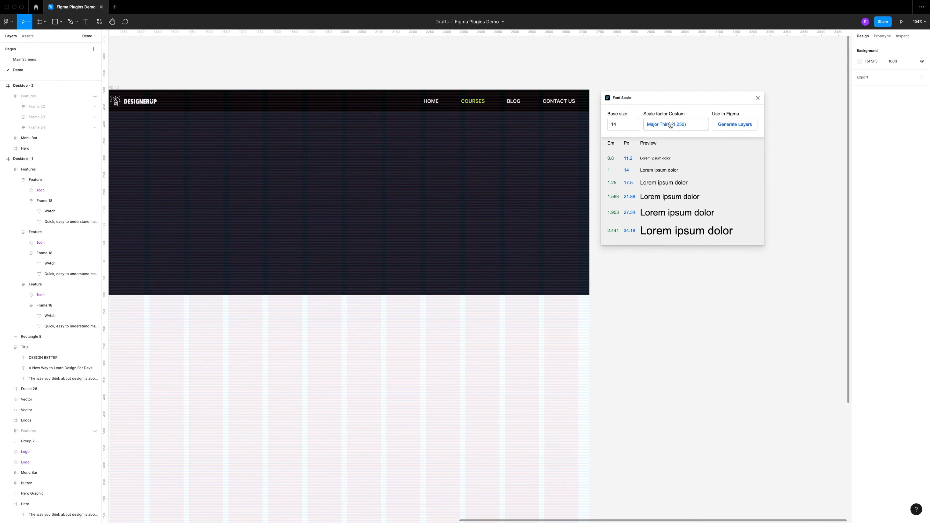
mouse_move(660, 132)
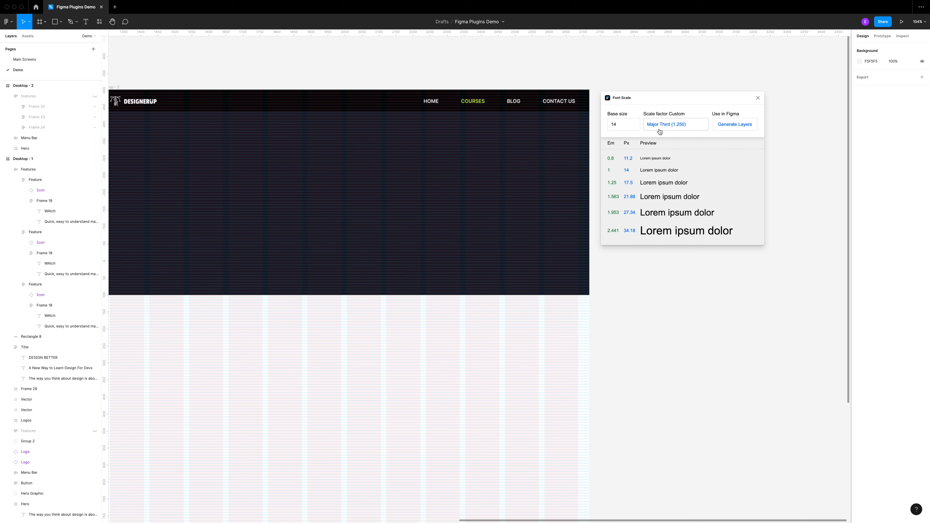
mouse_move(683, 128)
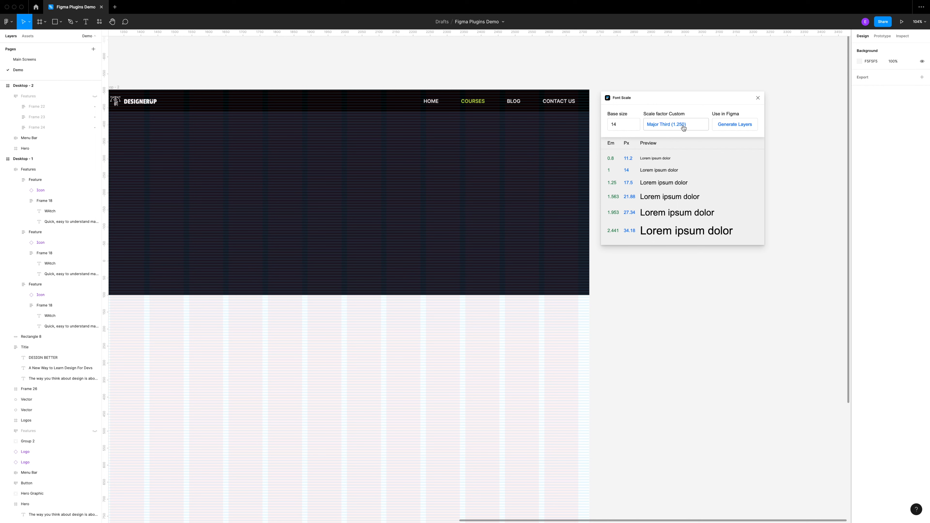
Step: Generate text layers from a Major Third scale with base size 21
left_click(674, 124)
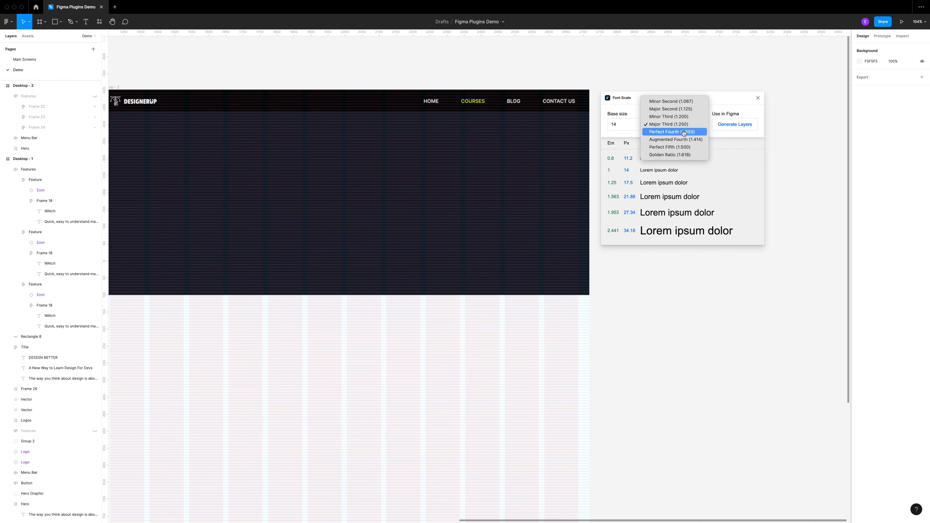
left_click(664, 132)
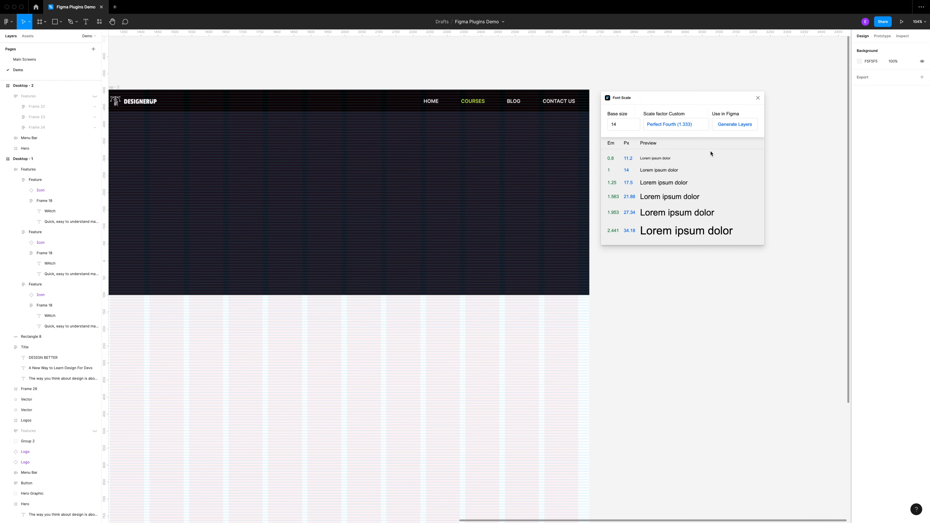
left_click(675, 124)
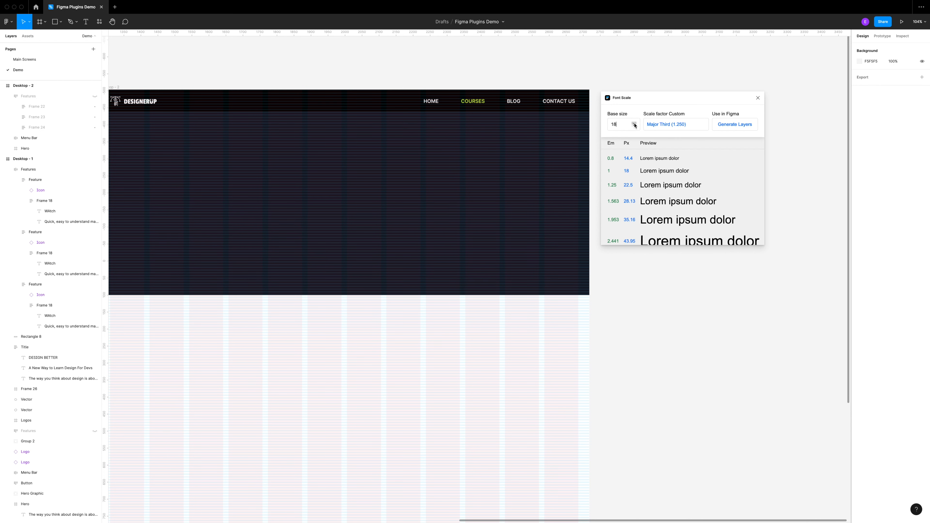
left_click(634, 122)
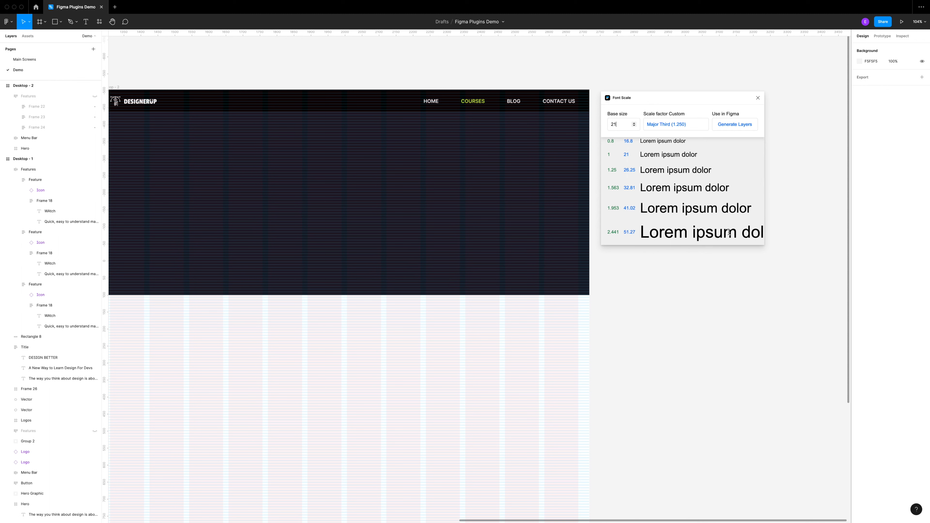
mouse_move(641, 223)
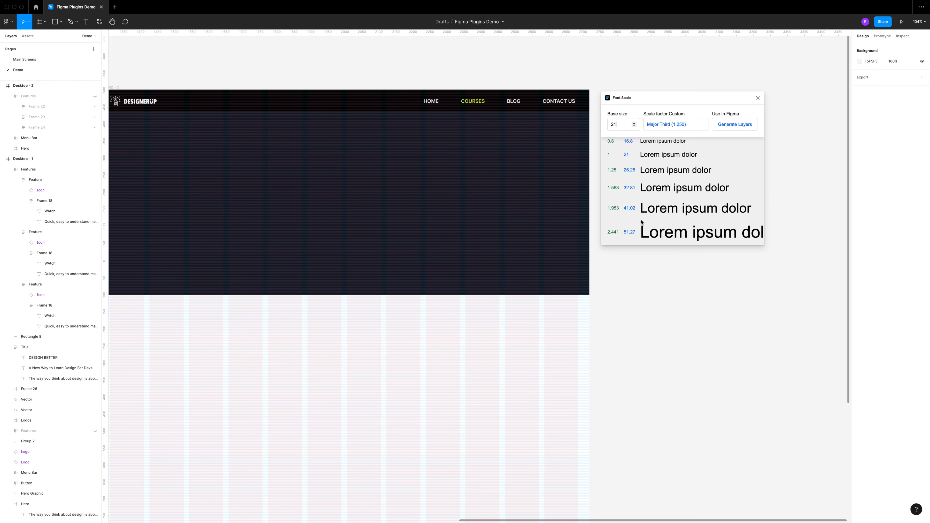
mouse_move(680, 164)
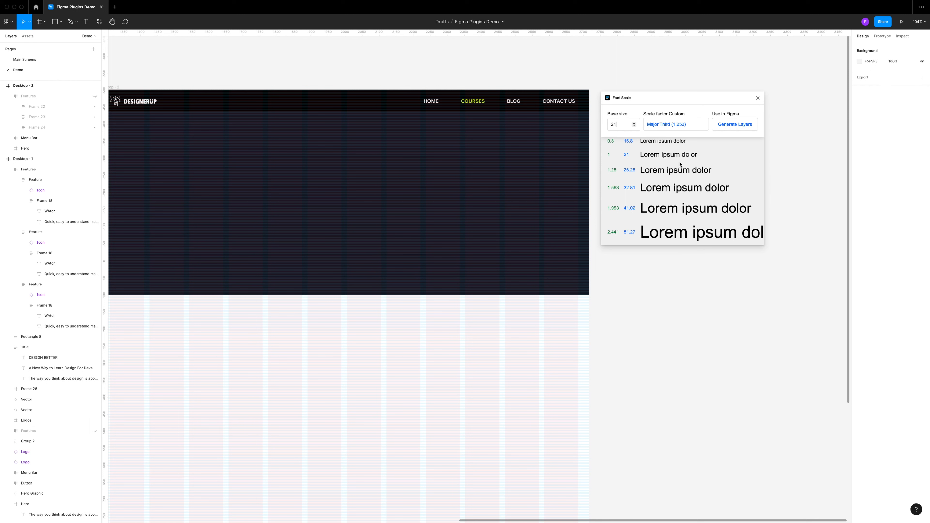
left_click(735, 124)
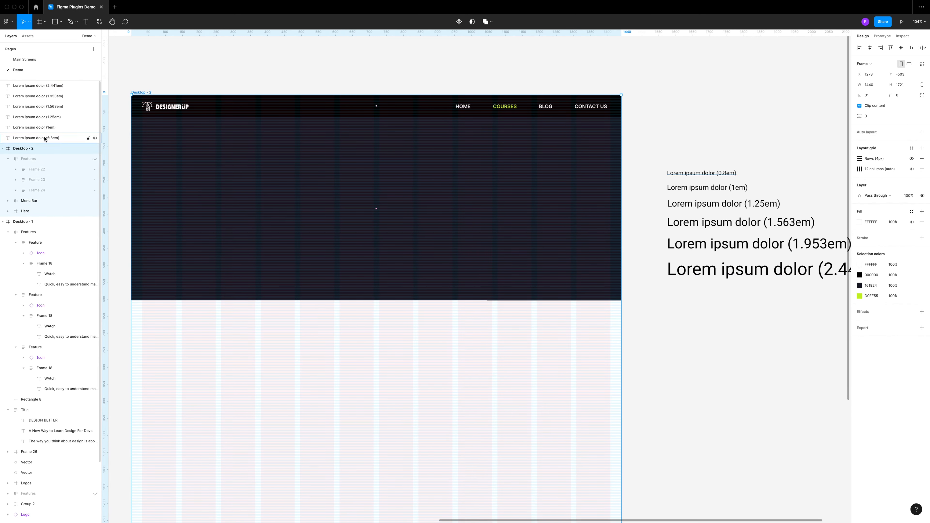
Step: Place the 2.441em sample as the hero headline 'A New Way To Learn Design For Devs' in Inter Extra Bold
left_click(25, 211)
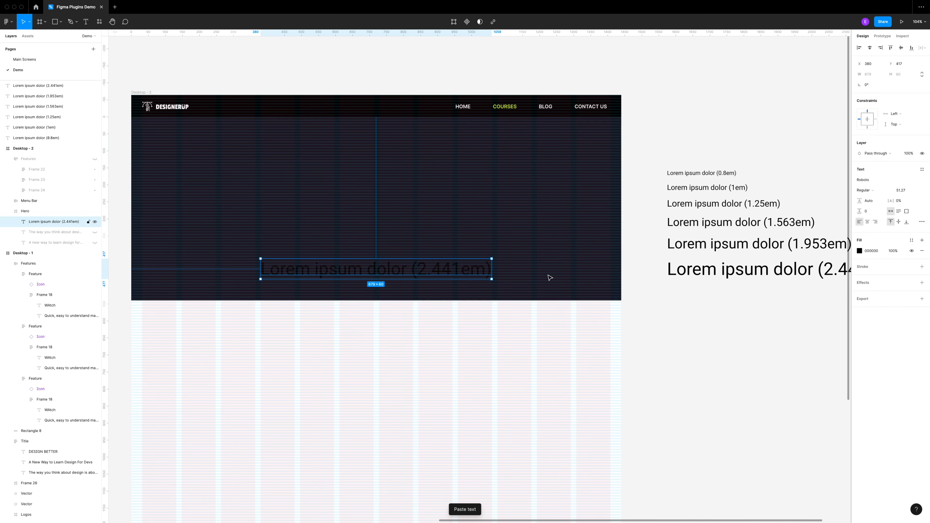
left_click(859, 251)
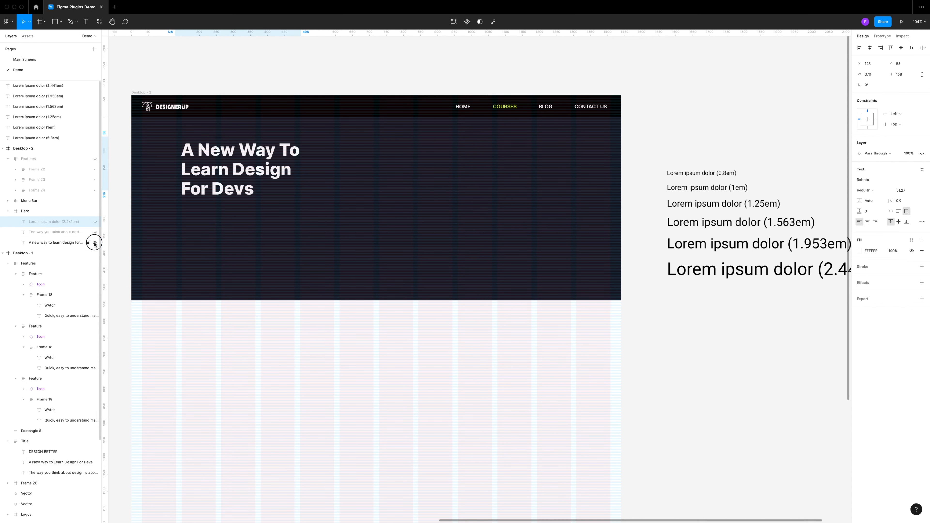
left_click(56, 243)
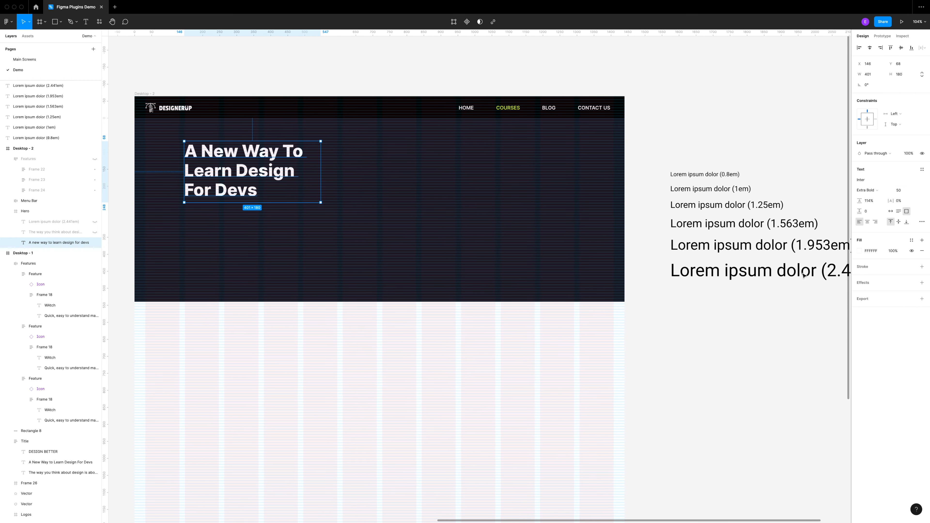
mouse_move(682, 360)
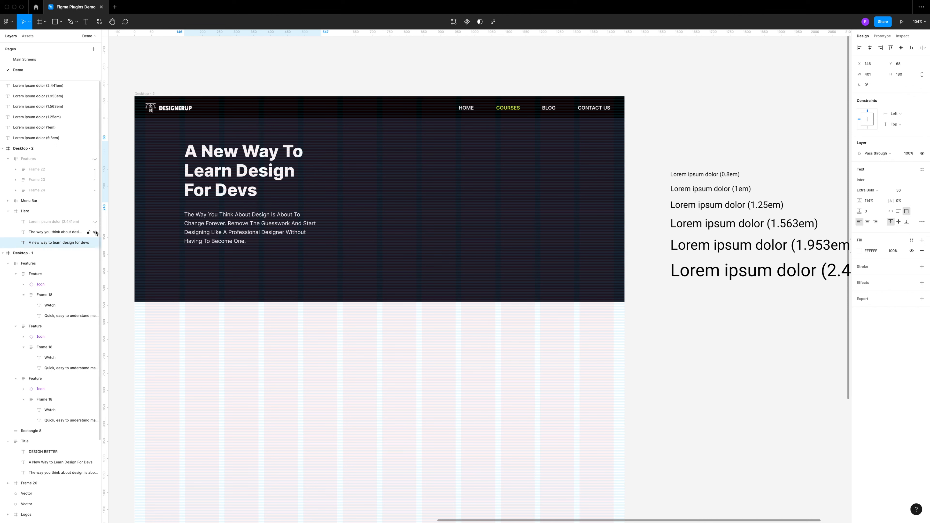
Step: Add the supporting paragraph and the blue SHOW ME HOW button to the hero
left_click(710, 188)
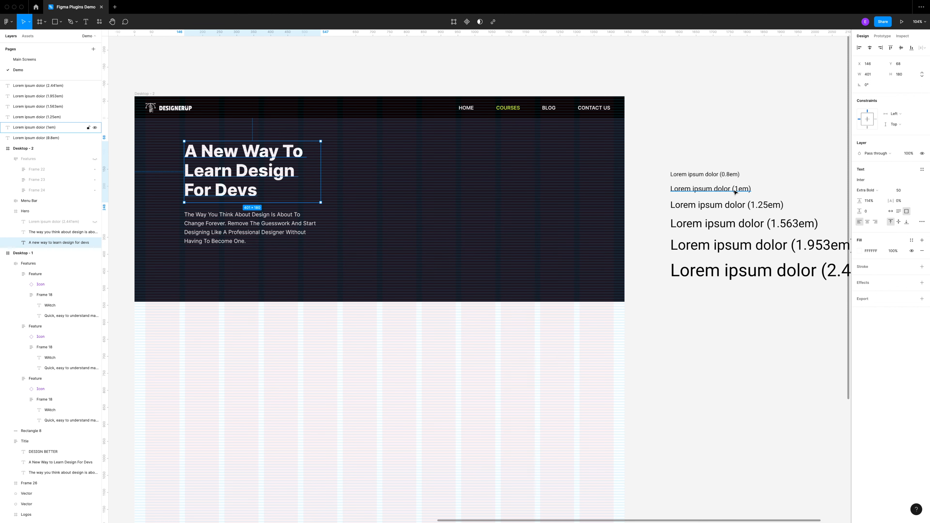
mouse_move(718, 319)
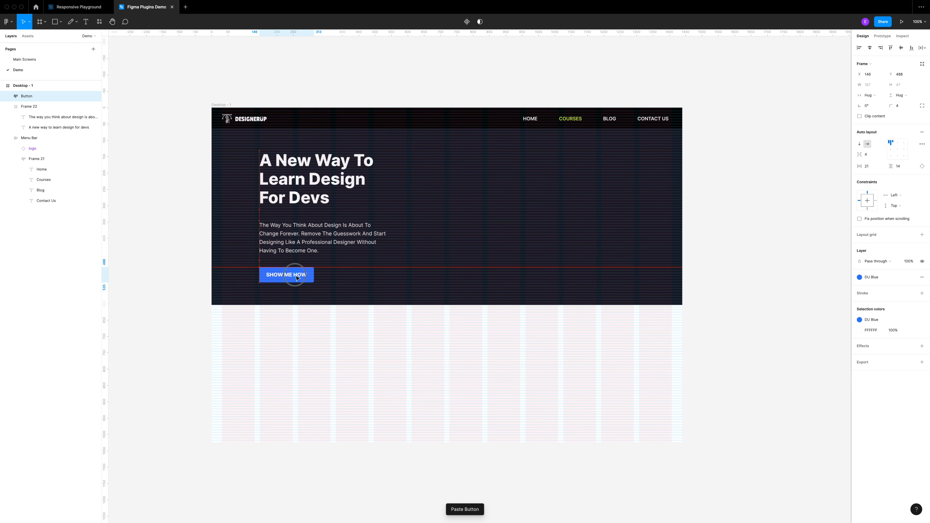
left_click(754, 280)
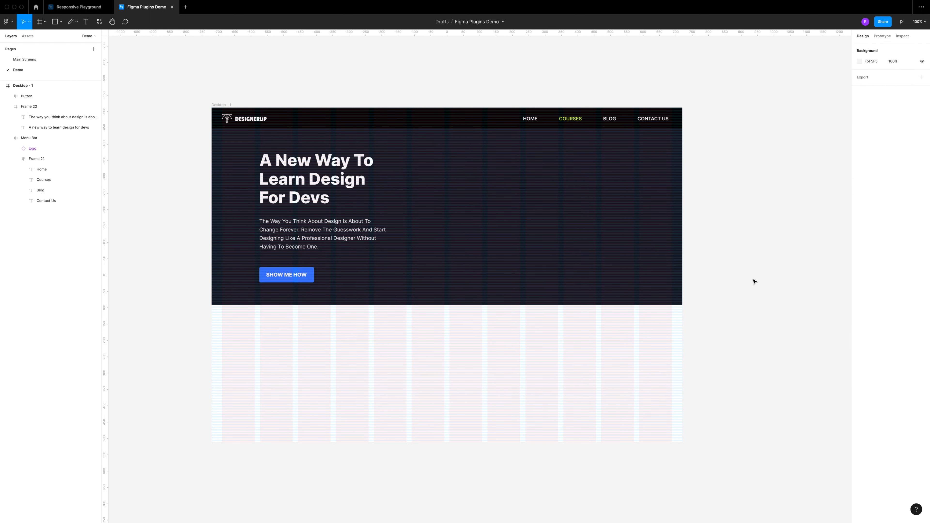
mouse_move(718, 248)
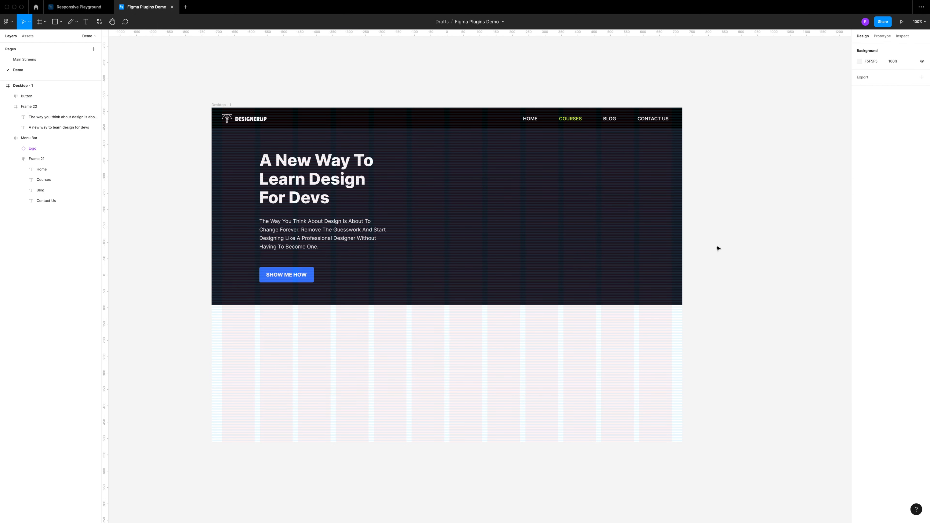
mouse_move(8, 21)
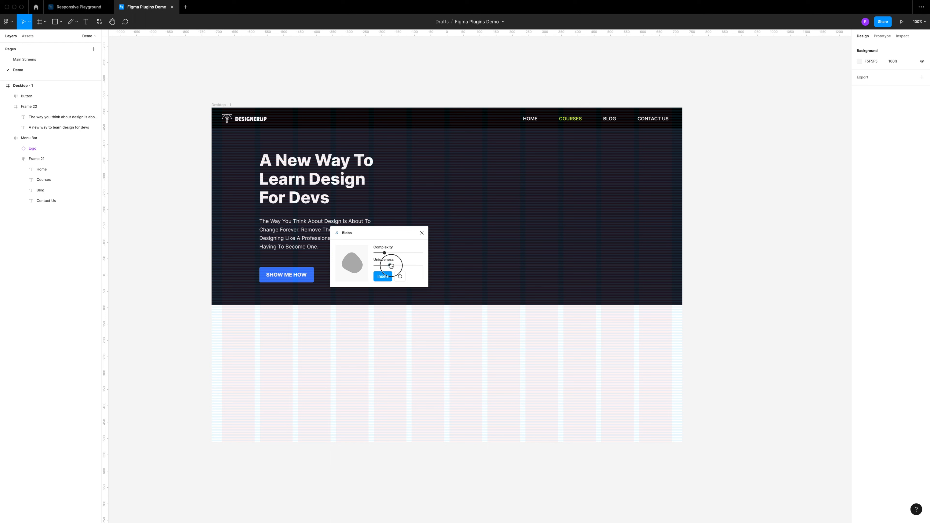
Step: Insert a blob with raised Uniqueness from the Blobs plugin and close it
left_click(383, 275)
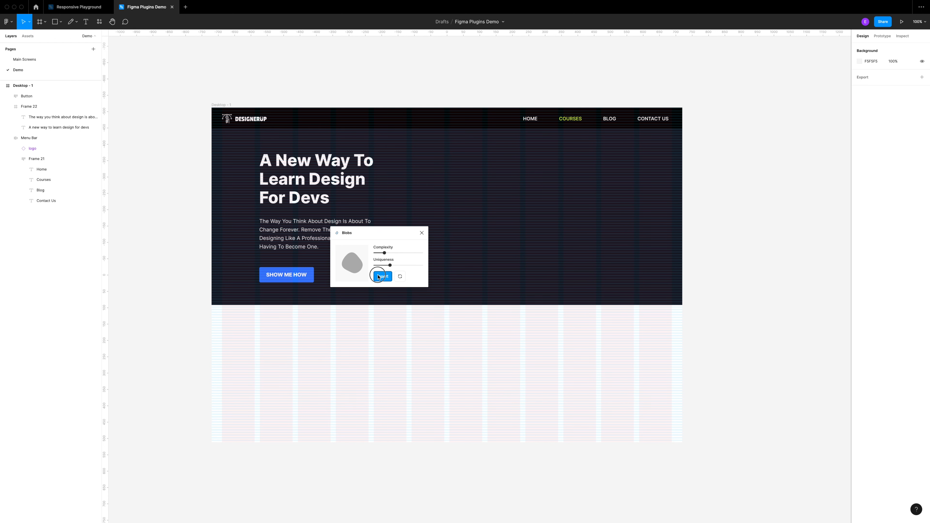
left_click(383, 276)
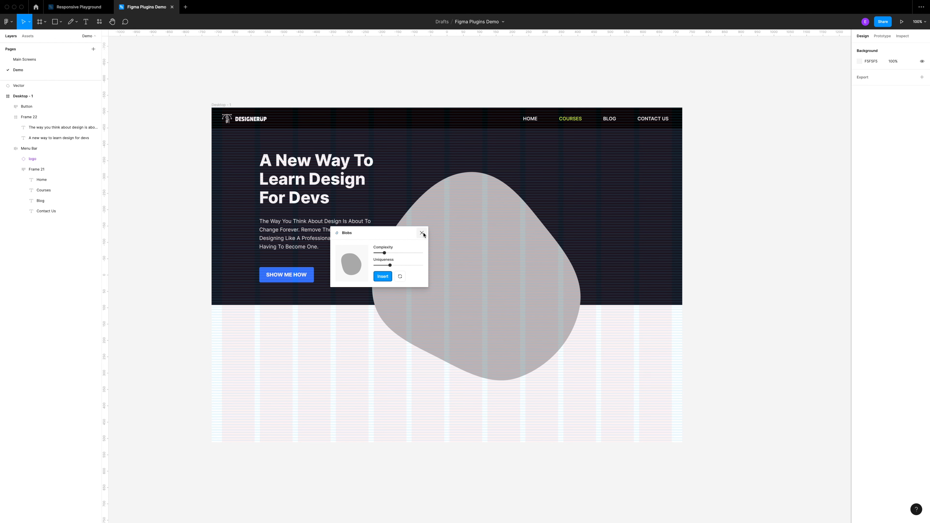
left_click(383, 277)
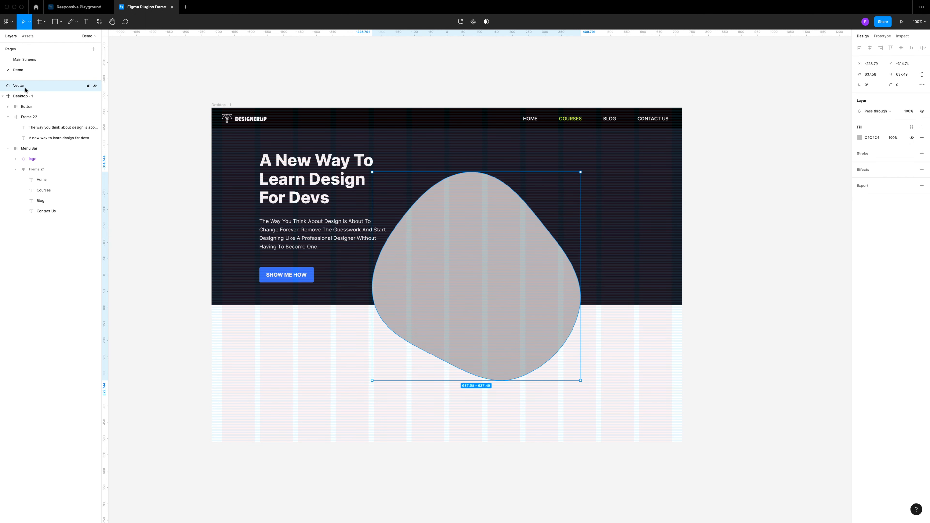
Step: Move and resize the blob into the hero, remove its grey fill and add a stroke
left_click(27, 107)
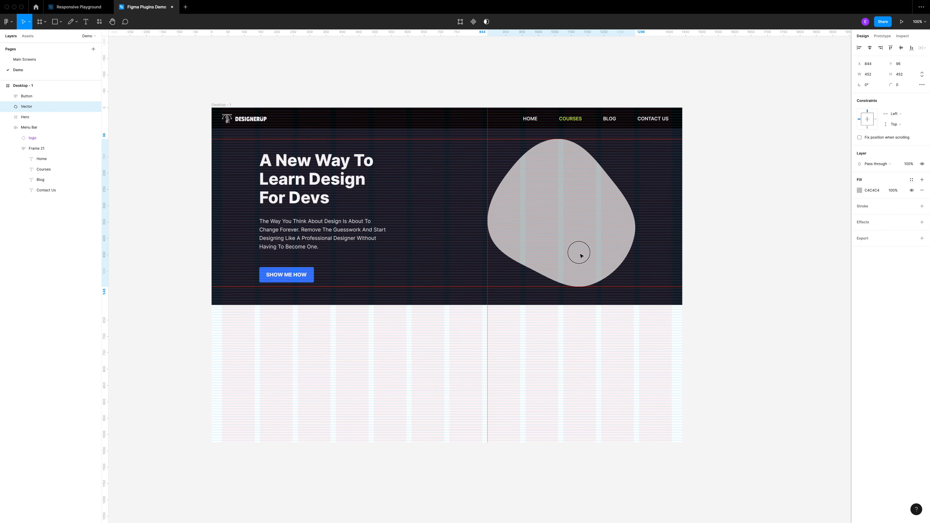
left_click(578, 251)
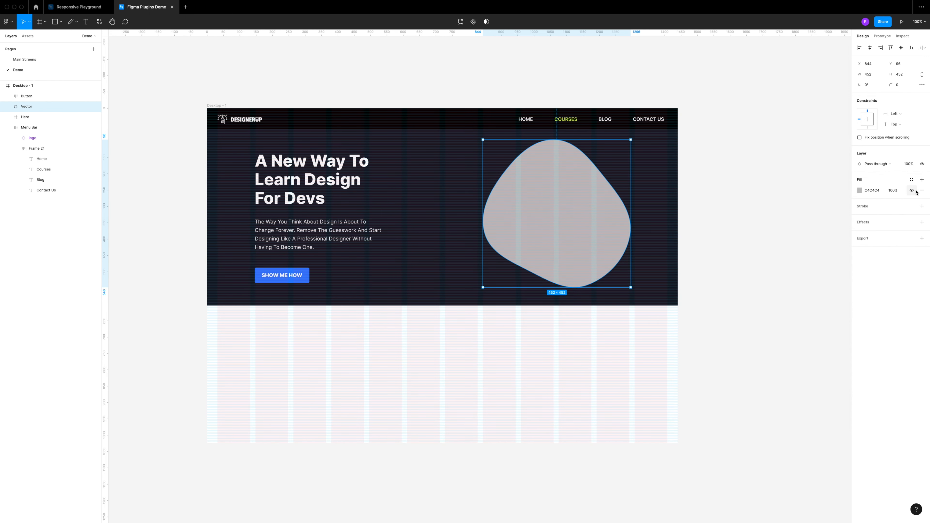
left_click(913, 190)
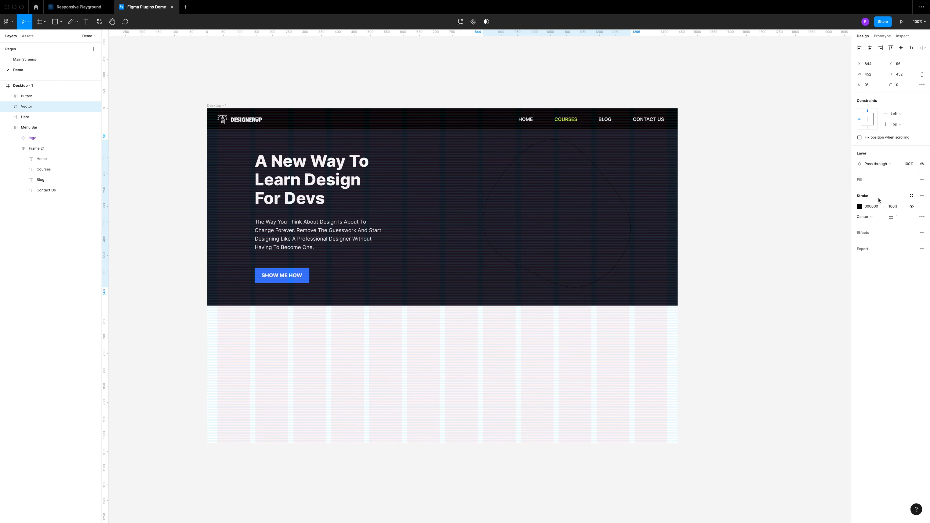
left_click(859, 206)
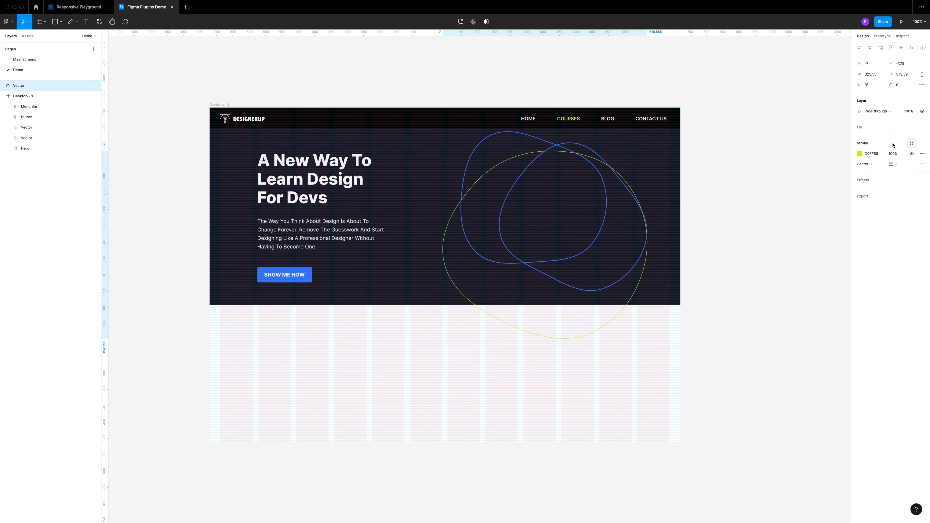
Step: Duplicate the outline blob twice with blue, lime and white strokes on the hero's right
left_click(455, 255)
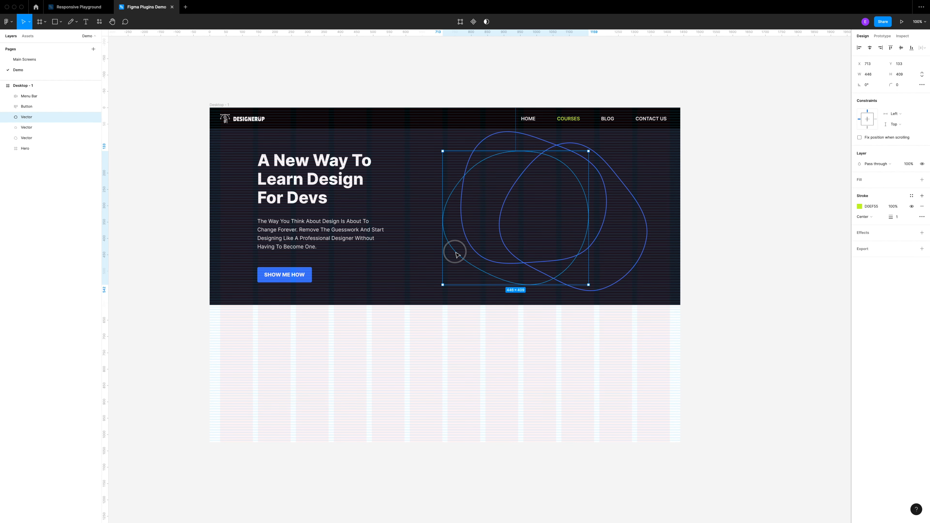
left_click(733, 210)
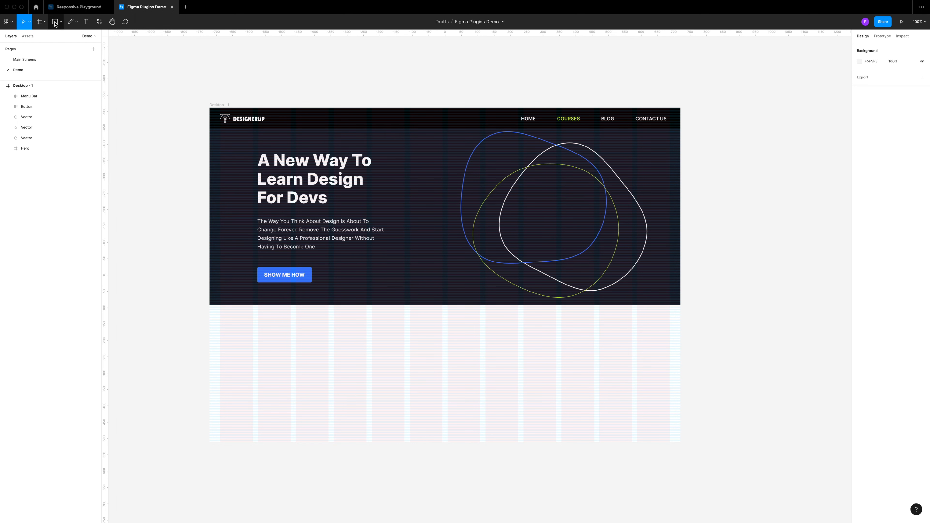
Step: Draw a grey 75×75 circle over the blobs and bring up the Pexels plugin page
left_click(55, 22)
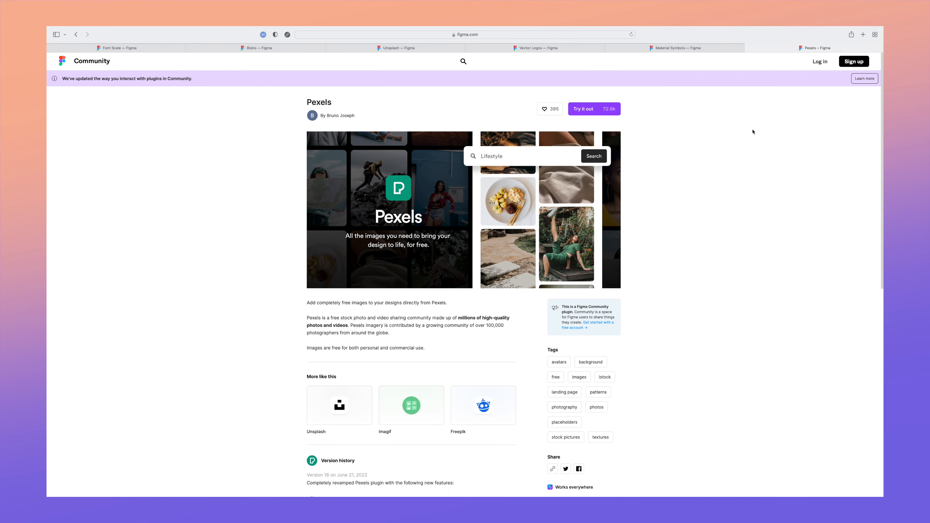
left_click(145, 6)
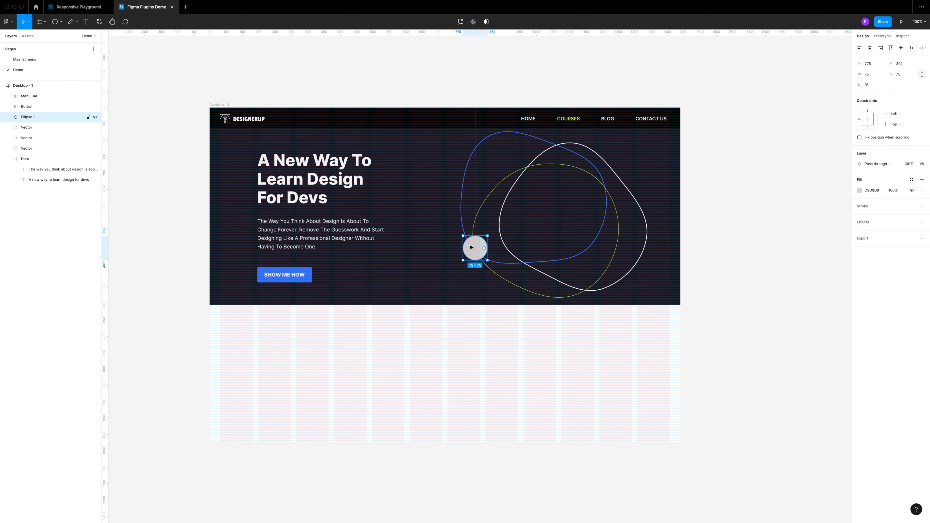
Step: Fill a small circle on the blob outline with a woman's portrait from the photo plugin
left_click(7, 21)
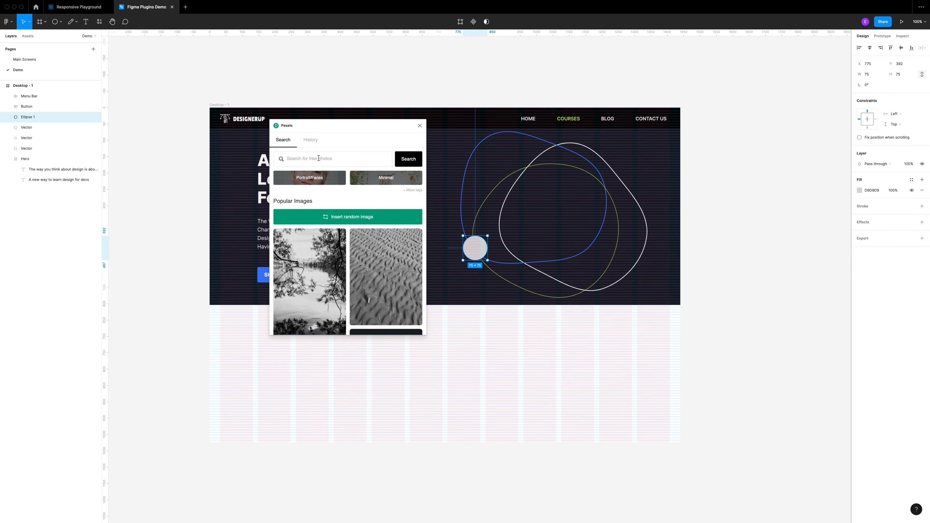
type("Woman")
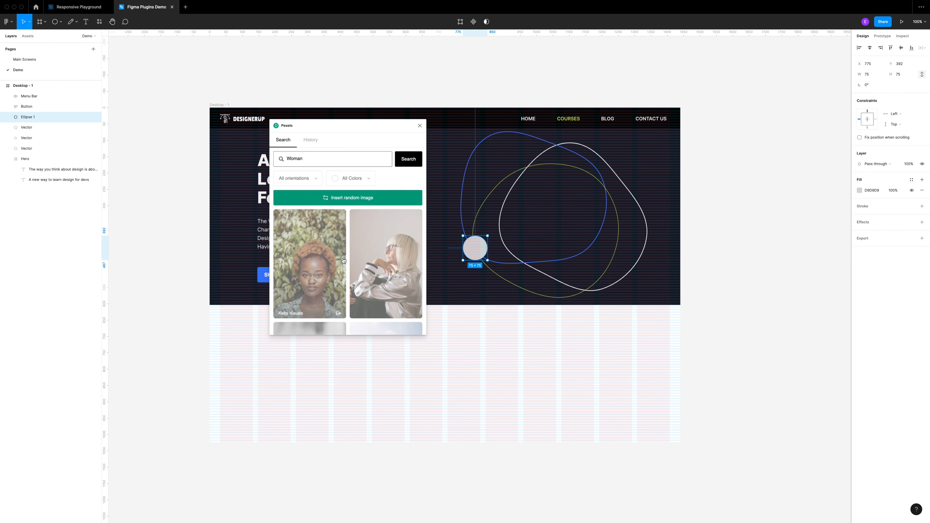
left_click(309, 264)
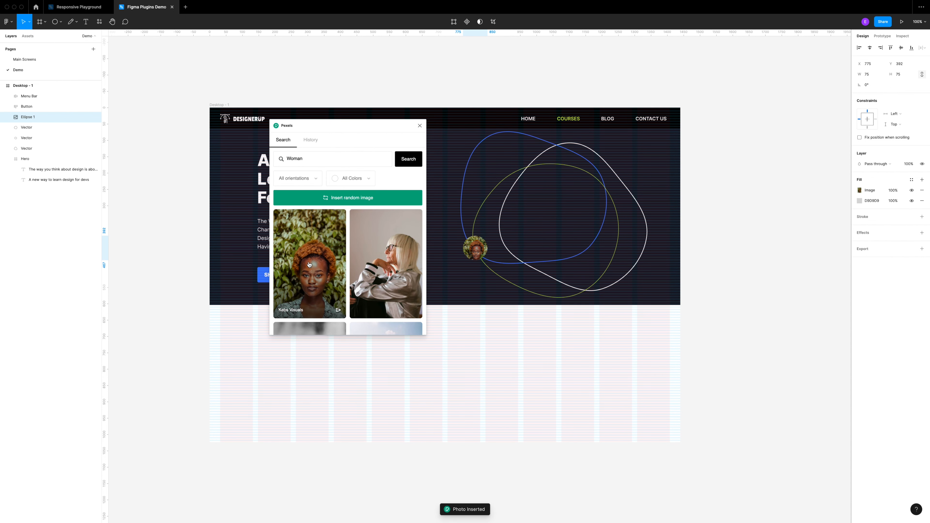
left_click(419, 125)
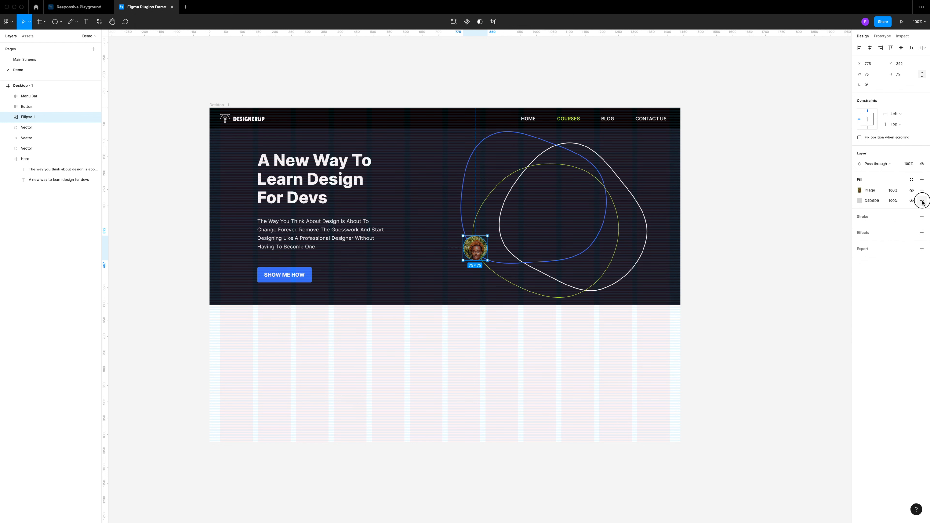
Step: Fill another circle with a portrait image, keeping the Fill scaling mode
left_click(860, 191)
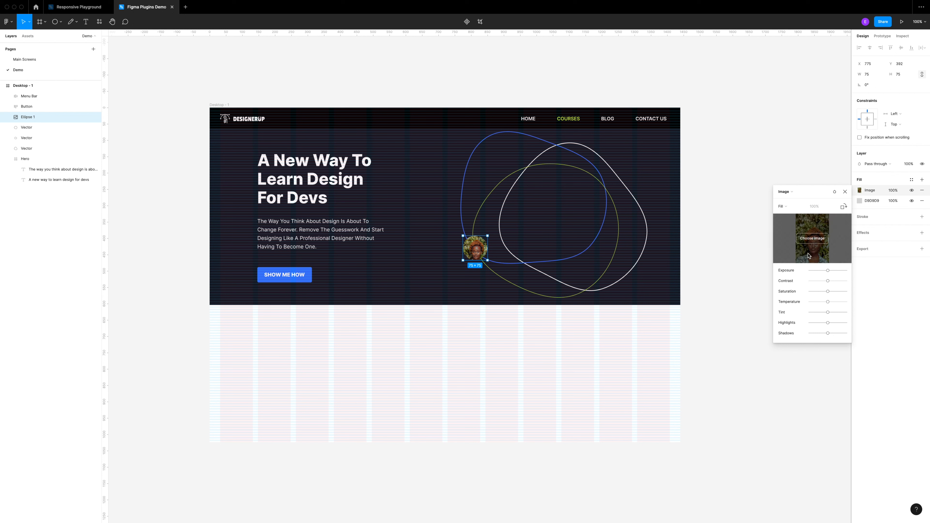
mouse_move(730, 271)
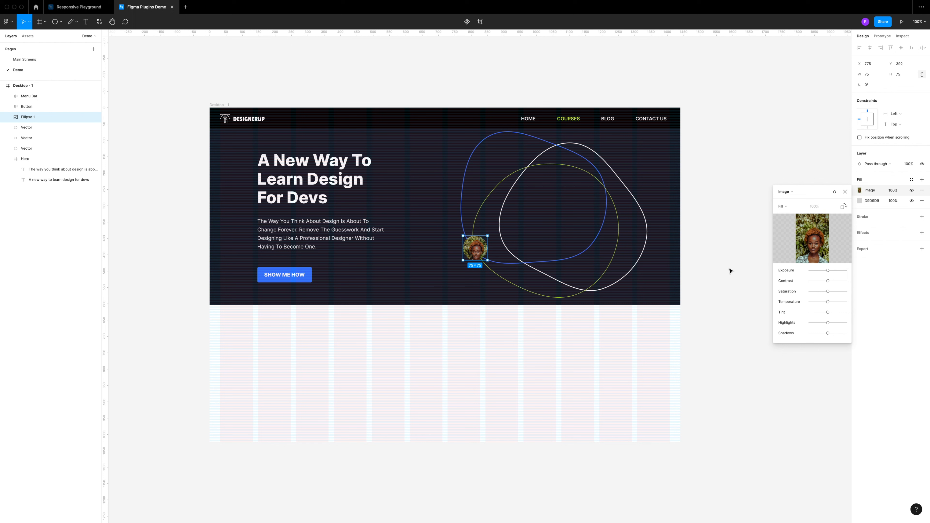
left_click(782, 206)
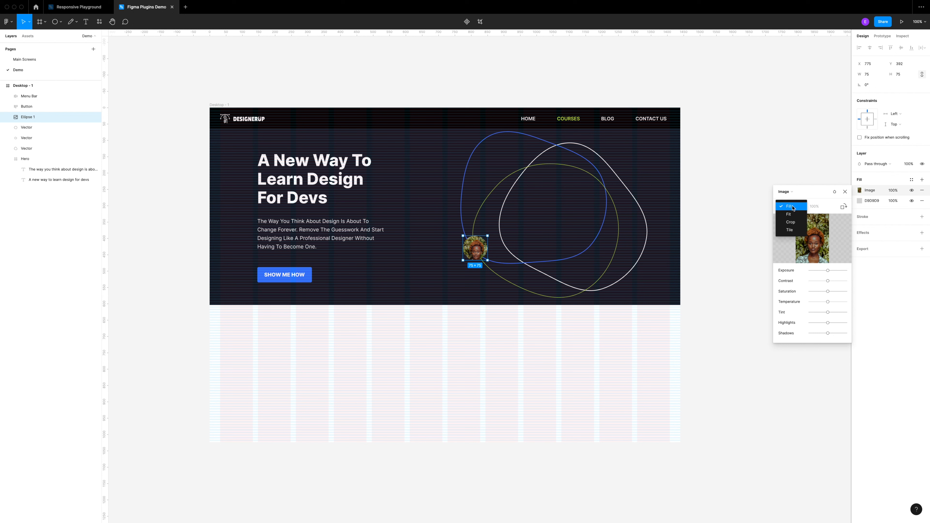
left_click(790, 222)
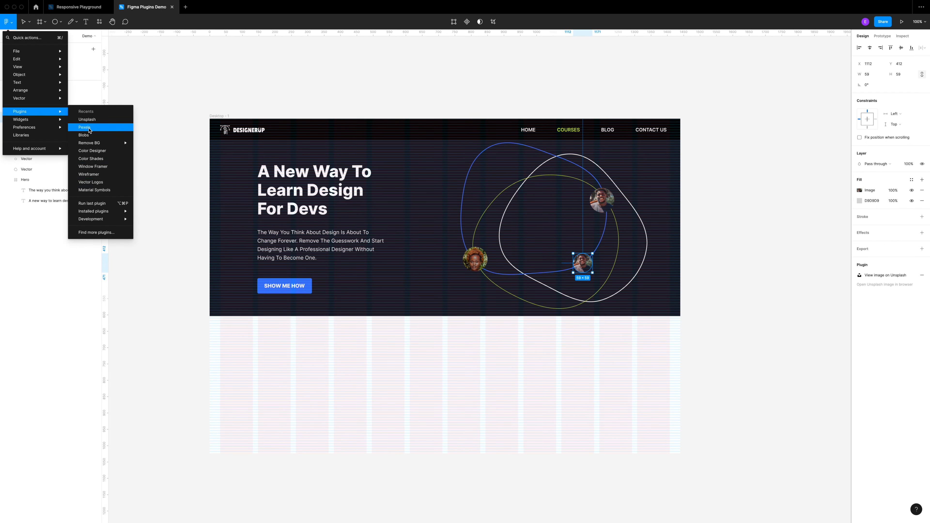
Step: Fill a fourth circle near the top of the blobs with a portrait from Pexels/Unsplash
left_click(84, 127)
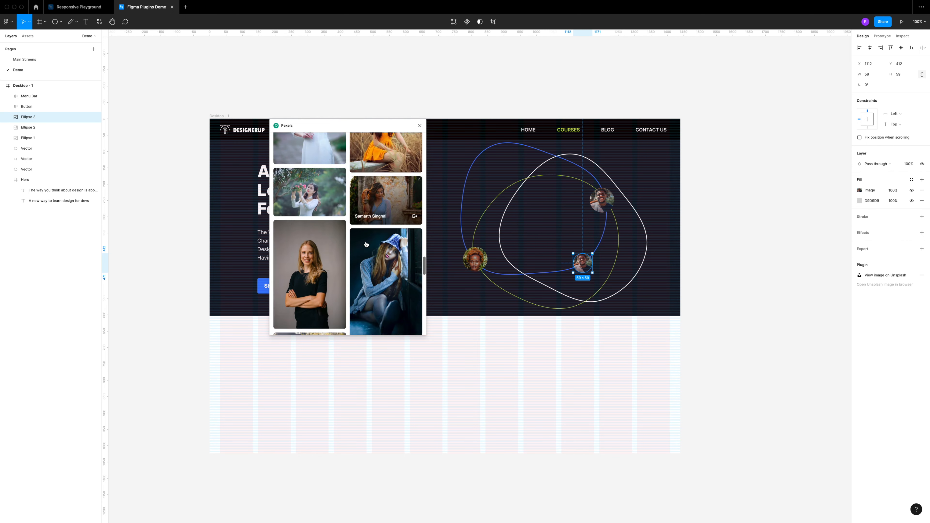
left_click(7, 22)
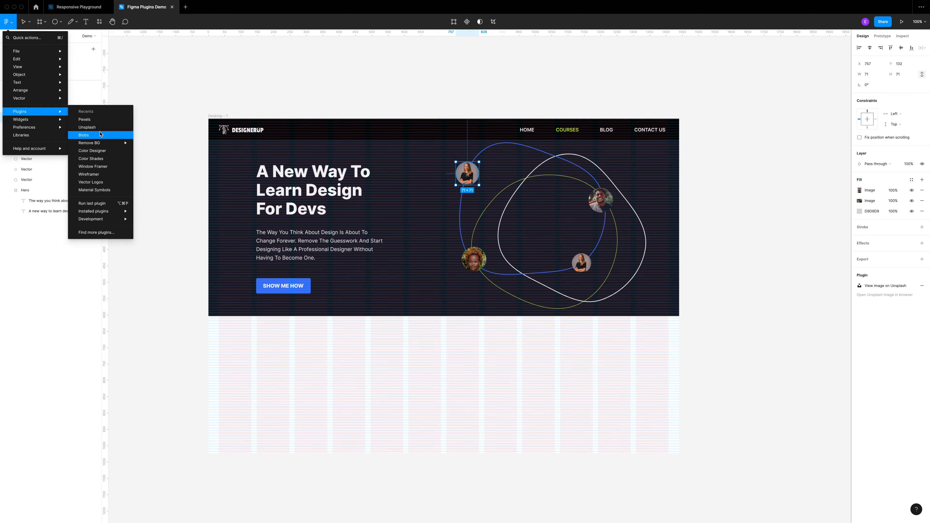
left_click(86, 127)
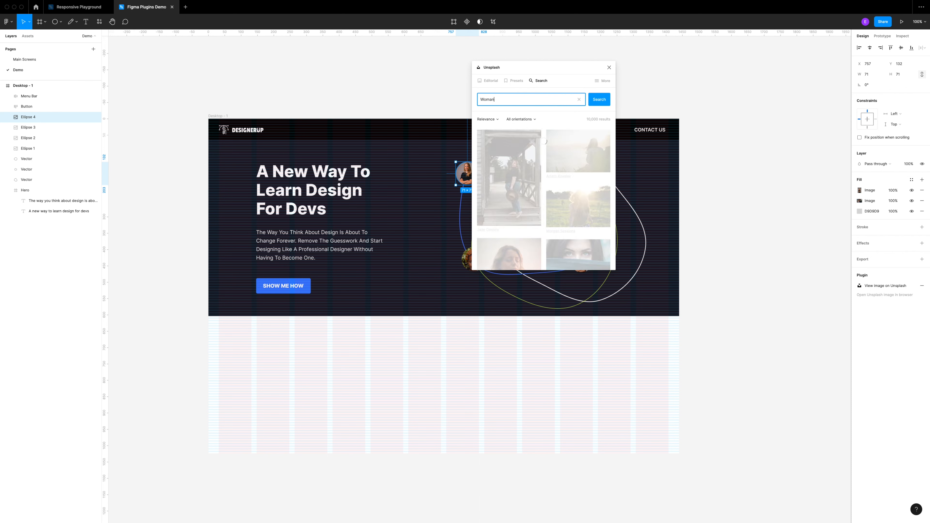
scroll("down", 3)
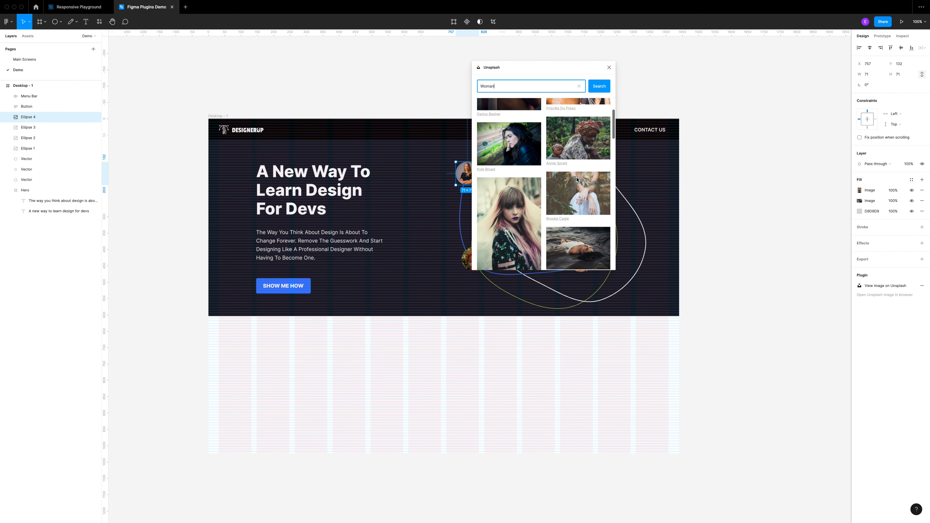
scroll("down", 3)
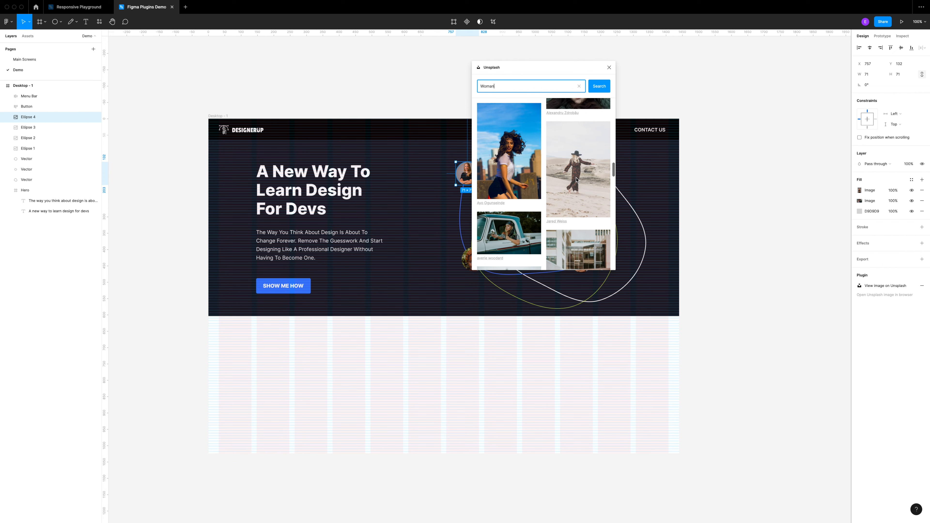
left_click(608, 67)
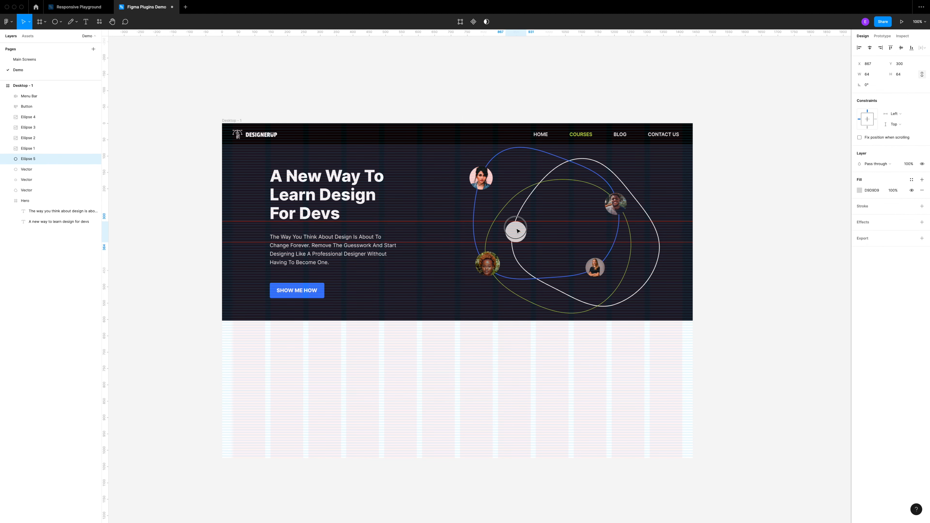
Step: Add a plain grey 82×82 circle inside the blobs and adjust its fill
left_click(466, 48)
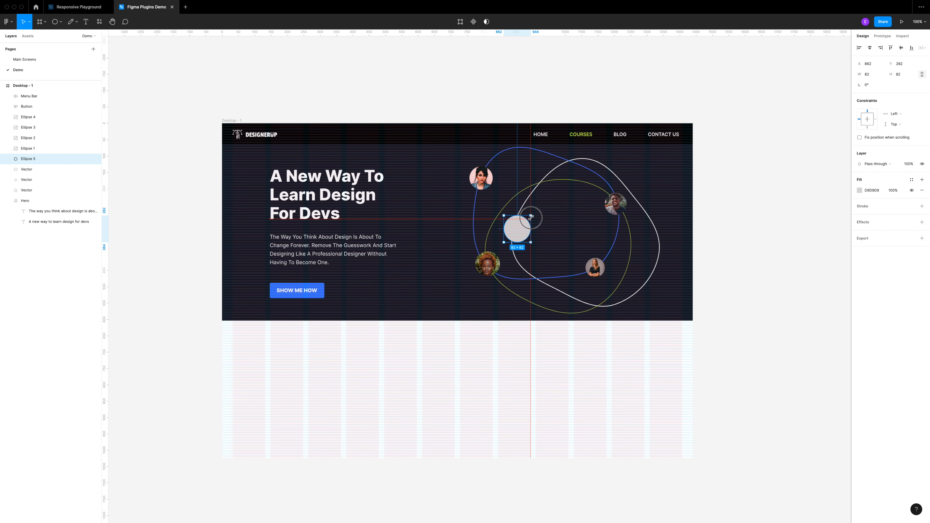
left_click(860, 190)
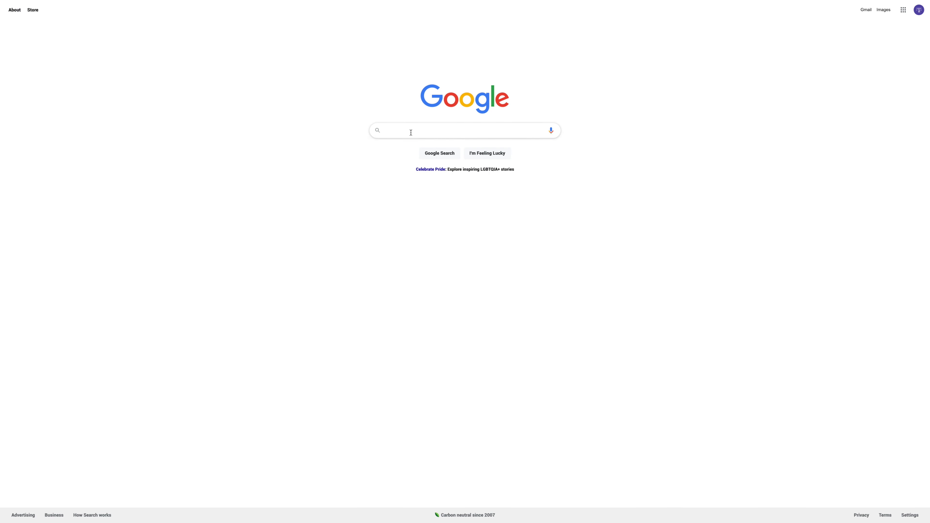
Step: Search Google for 'figma logo transparent' images and return to Figma
type("figma logo p")
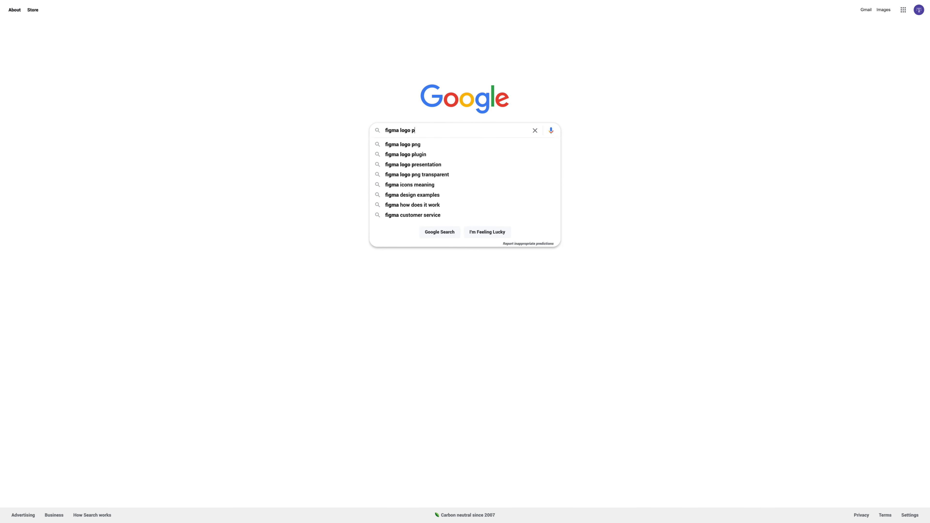
left_click(417, 174)
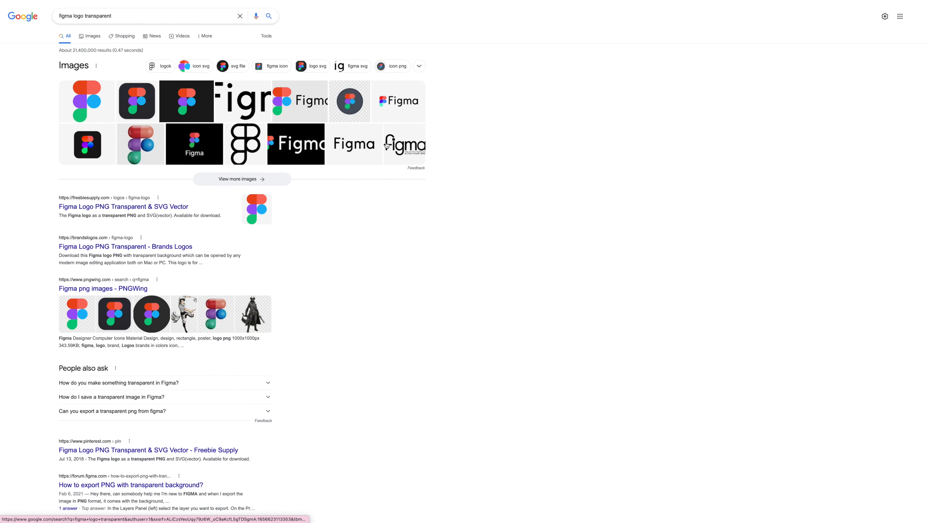
left_click(92, 36)
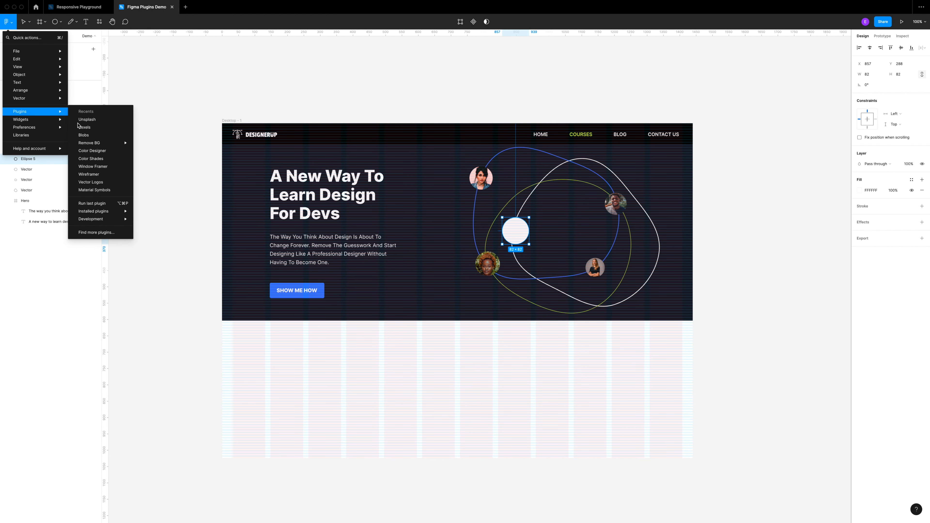
Step: Insert the colourful Figma logo into the white centre circle via the Vector Logos plugin
left_click(91, 182)
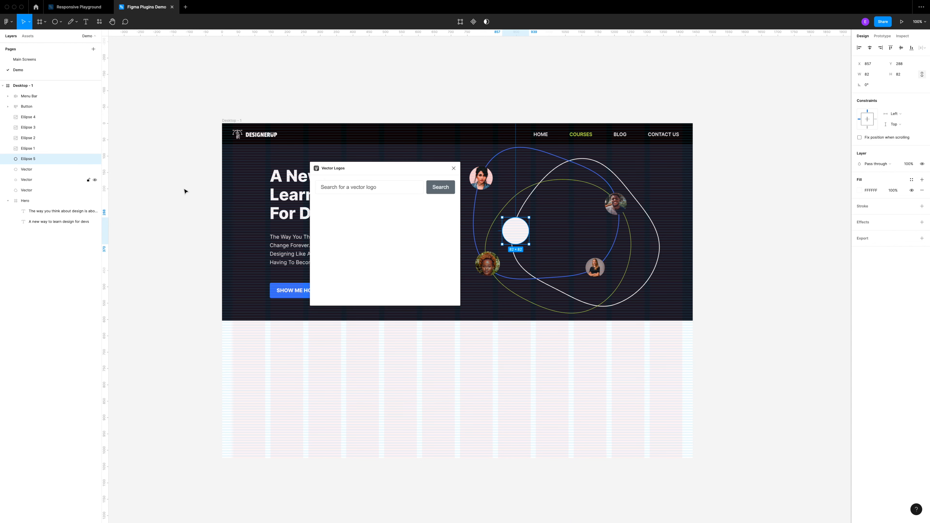
left_click(368, 187)
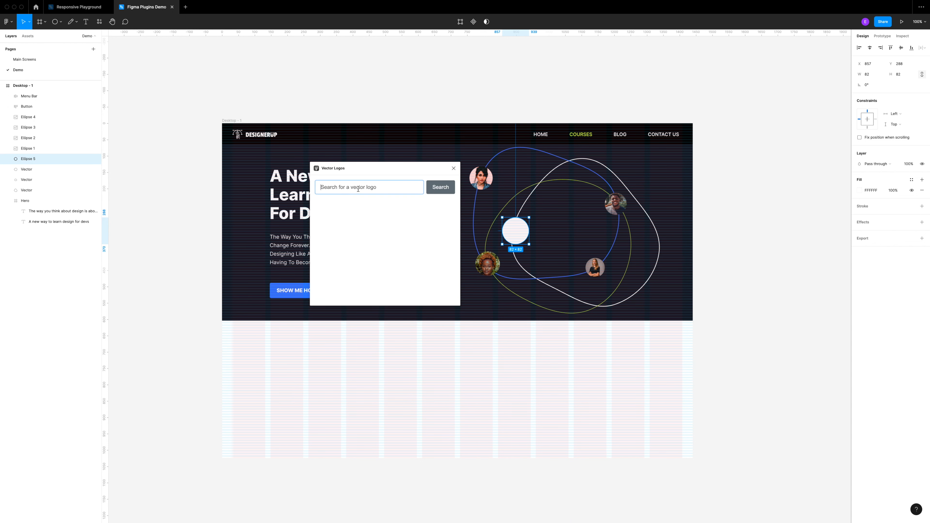
type("S")
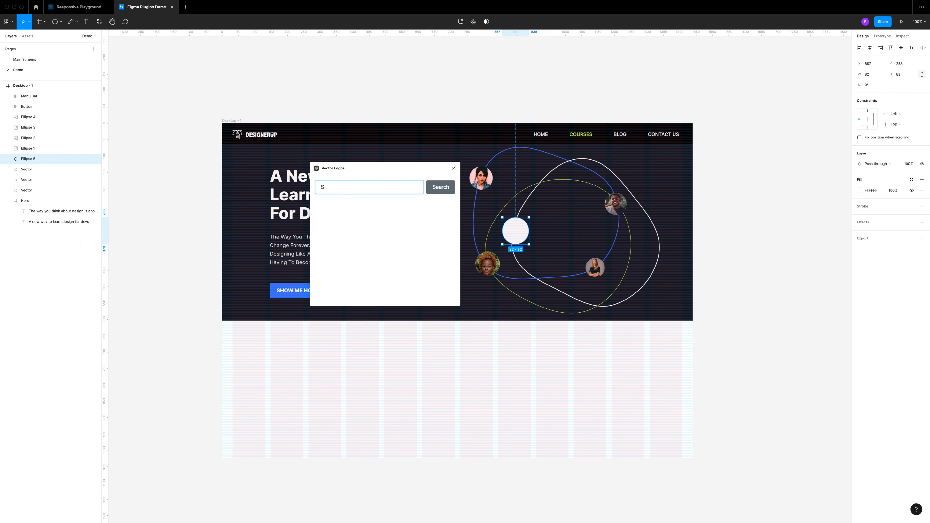
left_click(441, 187)
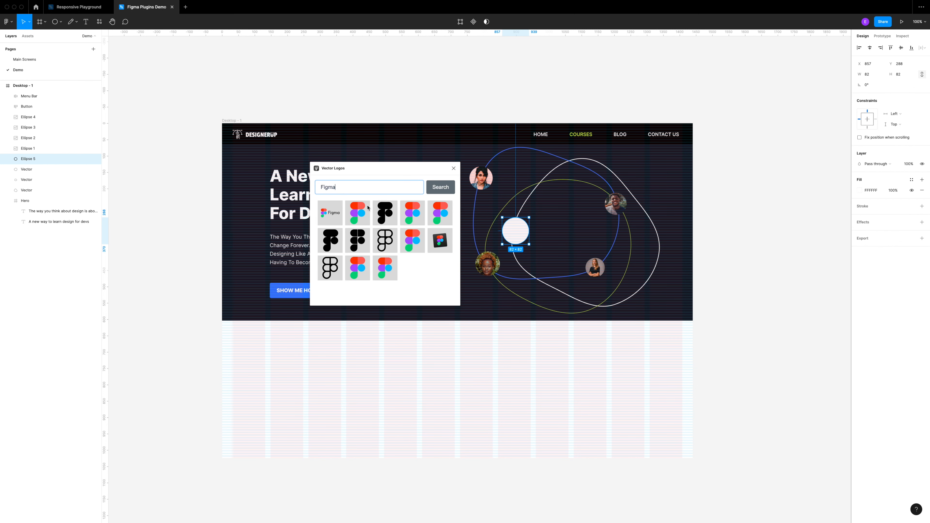
left_click(357, 212)
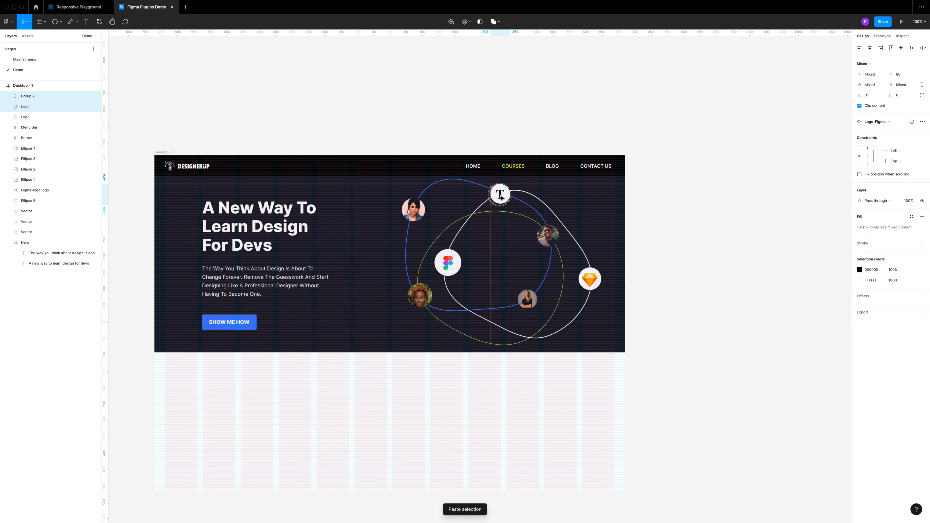
left_click(744, 285)
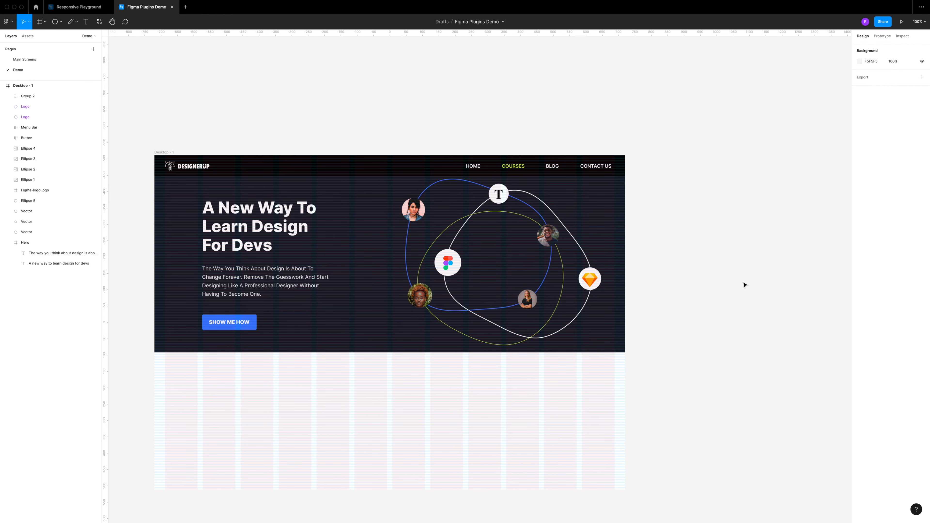
Step: Group the hero artwork as Hero Graphic and draw a 100×100 grey circle below the hero
left_click(22, 86)
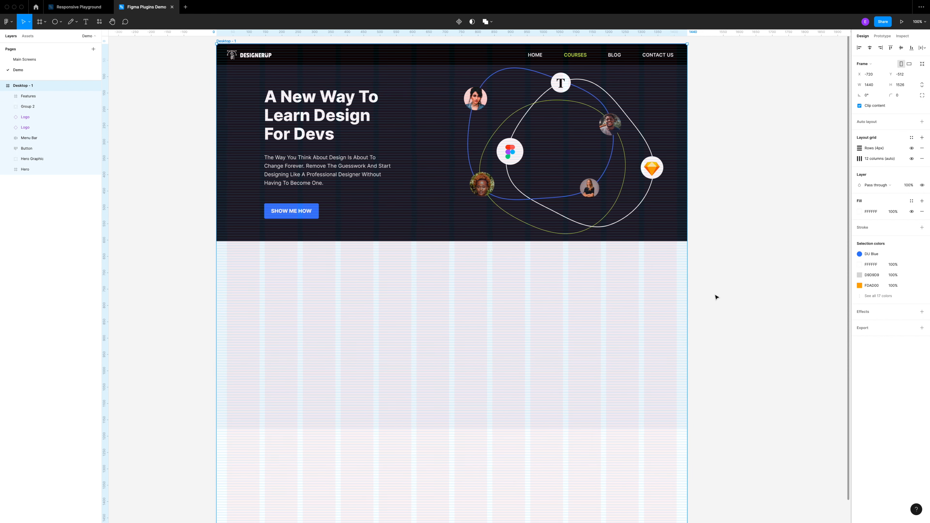
left_click(55, 22)
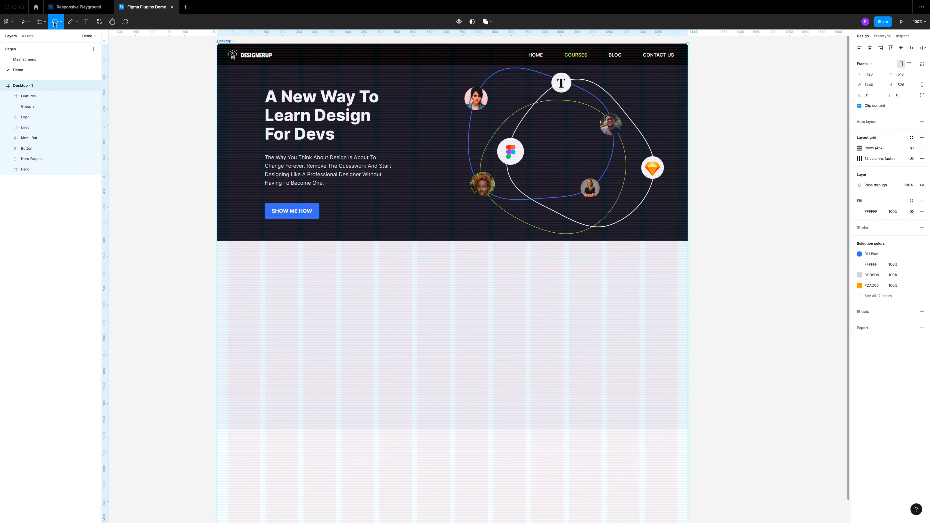
left_click(56, 22)
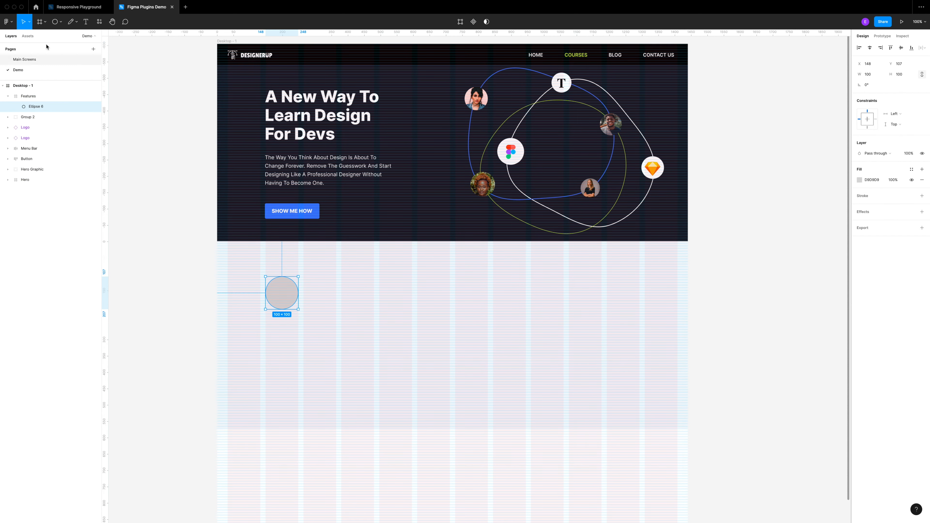
Step: Recolour the features circle lime green and set the description text size to 20
left_click(859, 179)
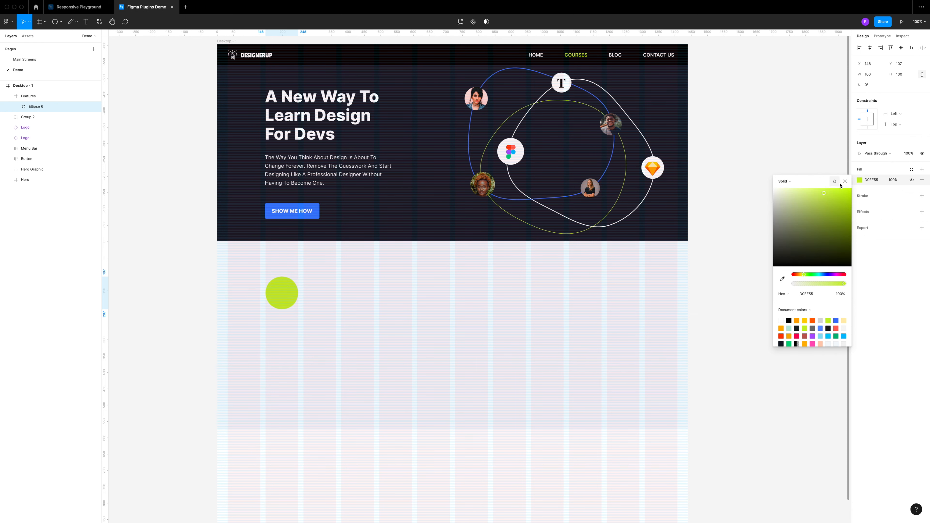
left_click(845, 181)
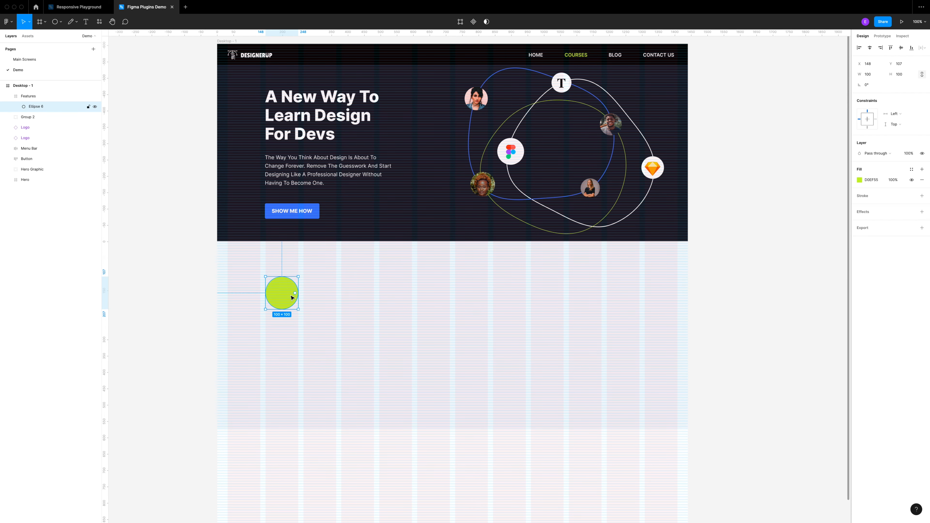
mouse_move(292, 310)
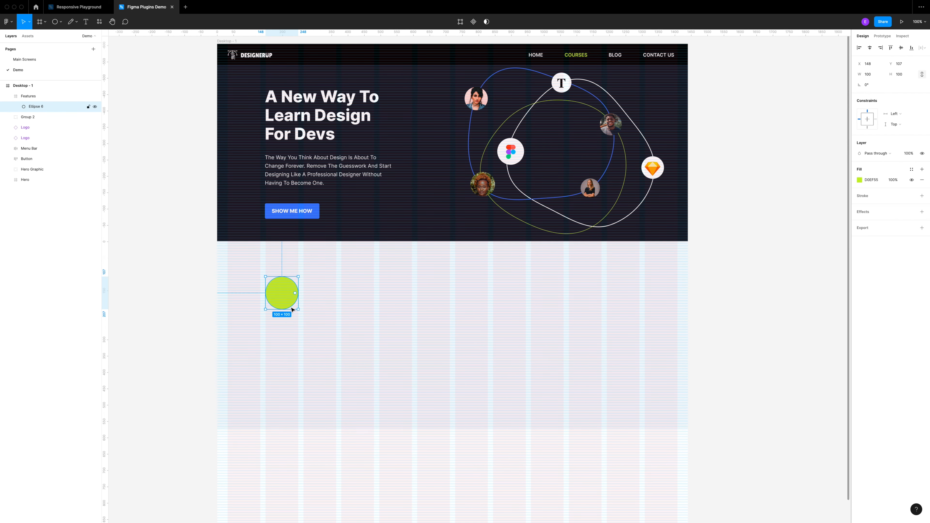
mouse_move(277, 301)
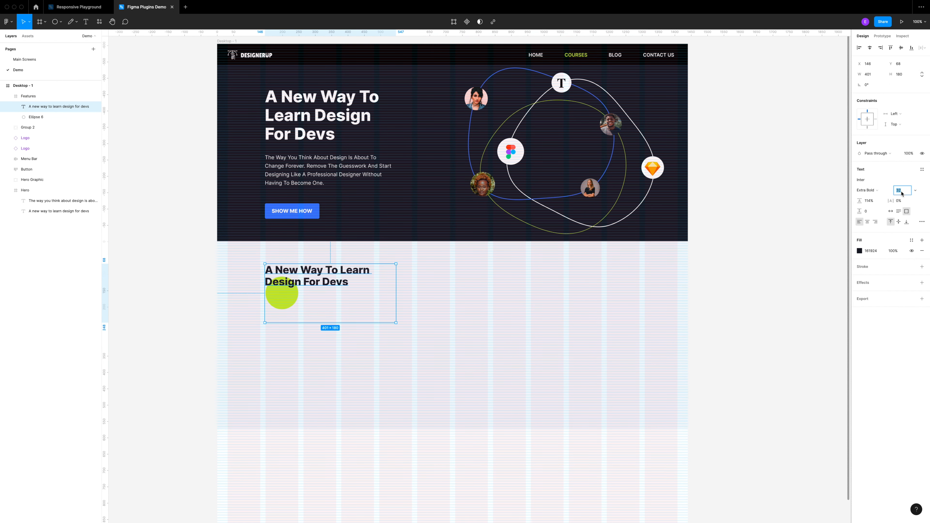
type("20")
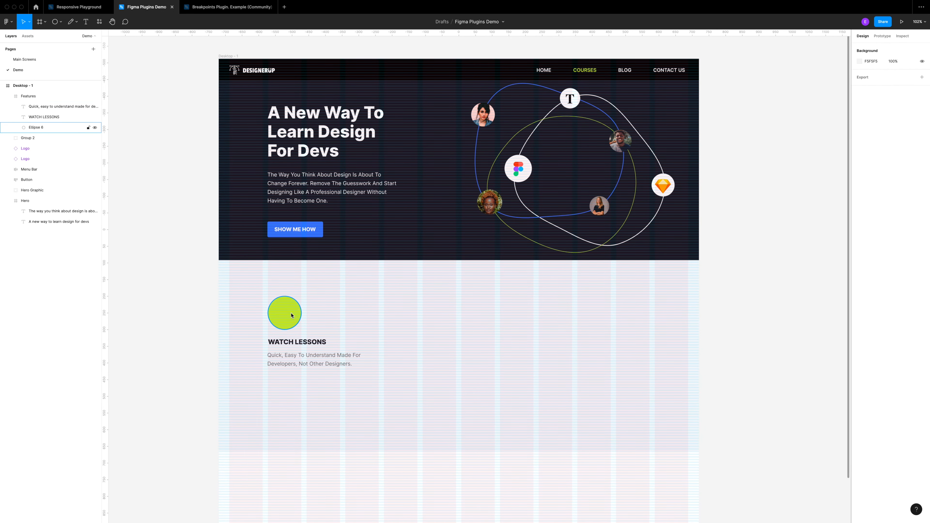
Step: Insert the 'hd' icon from the Material Symbols plugin next to the green circle
left_click(284, 312)
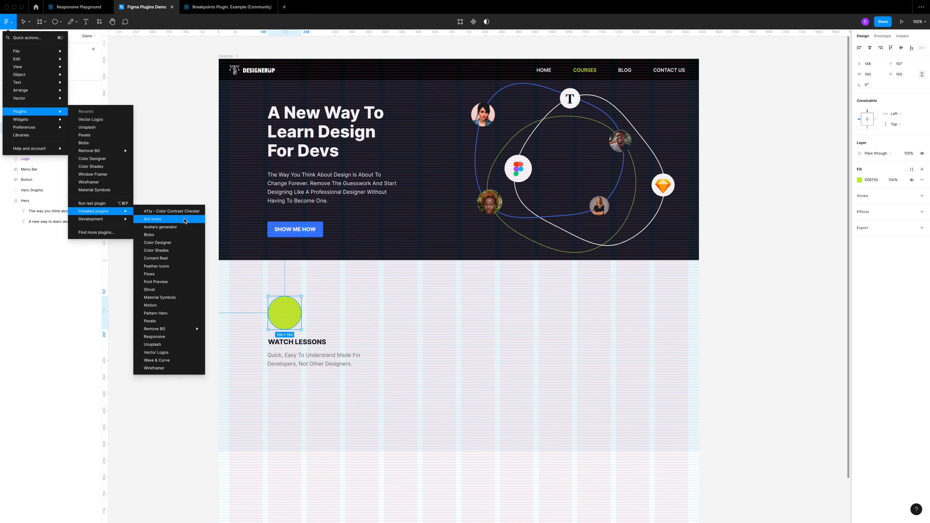
mouse_move(171, 282)
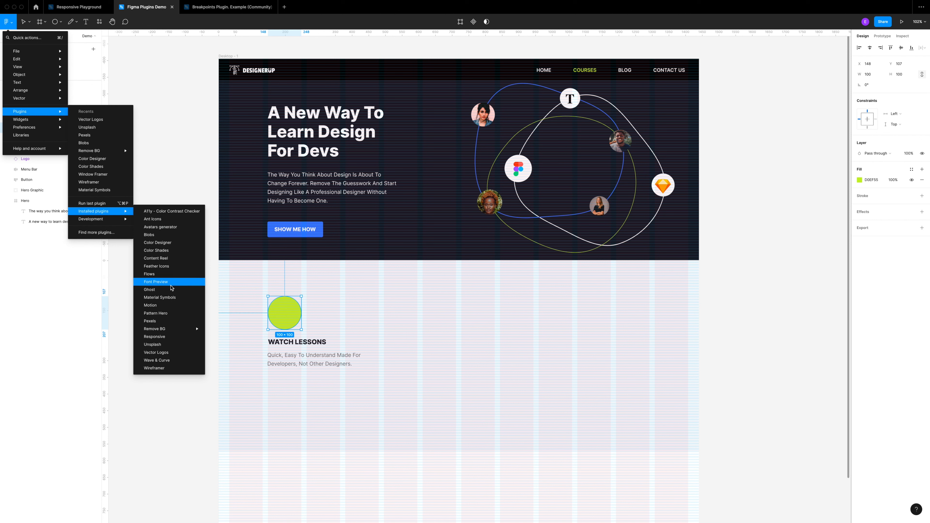
left_click(159, 297)
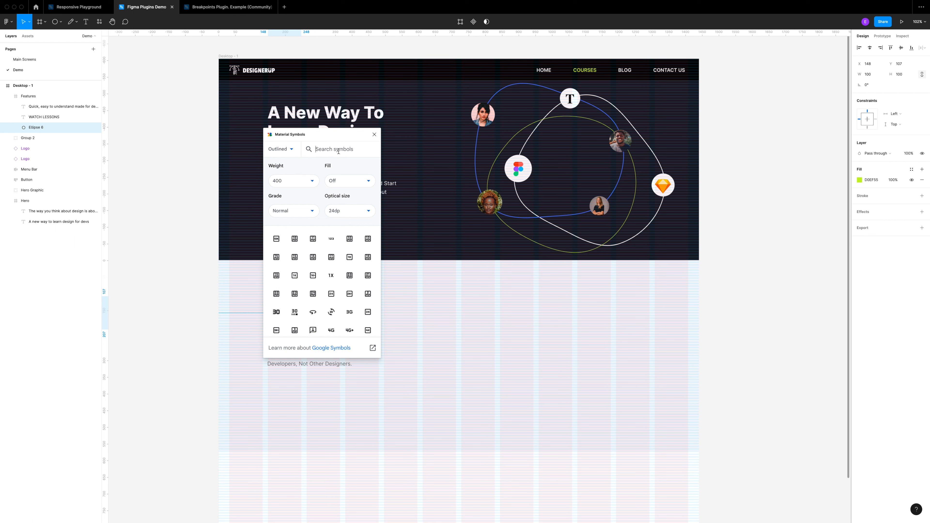
type("hd")
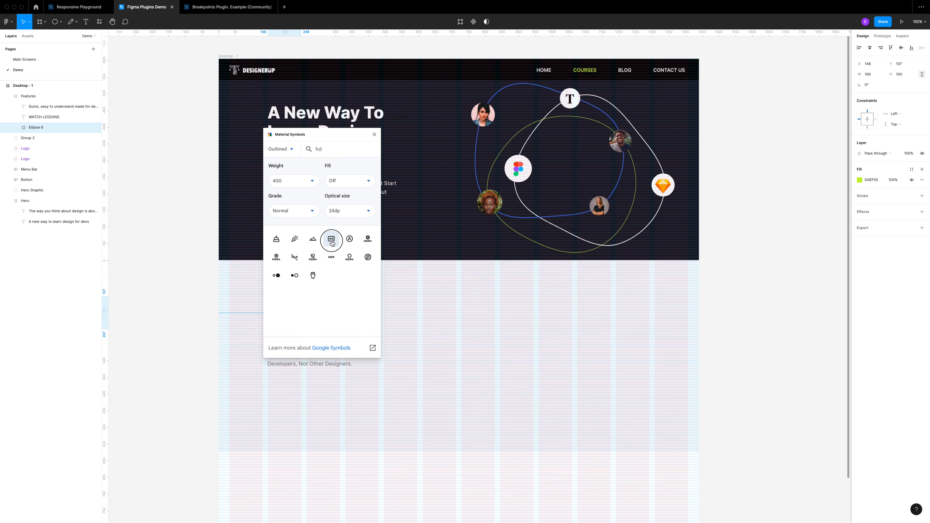
left_click(331, 238)
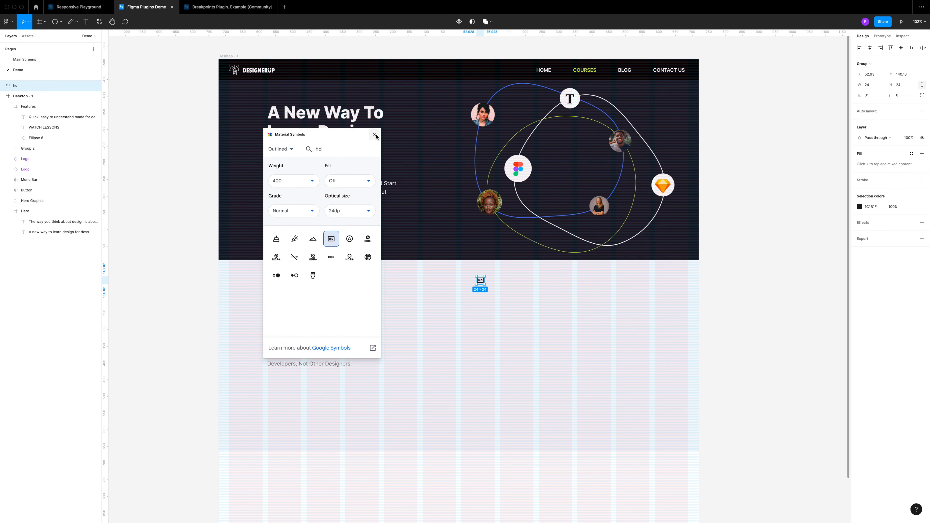
Step: Centre the 52×52 HD icon in the circle and repeat the feature as three columns
left_click(374, 134)
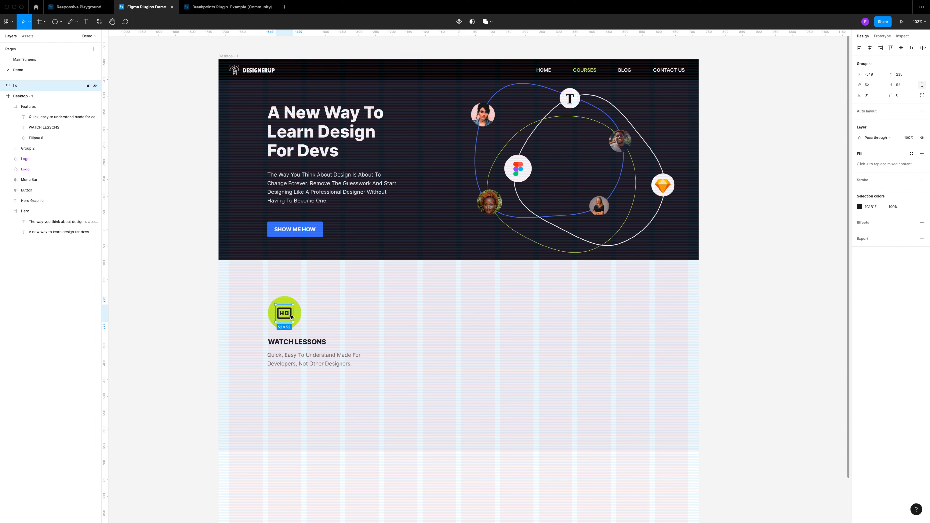
mouse_move(353, 291)
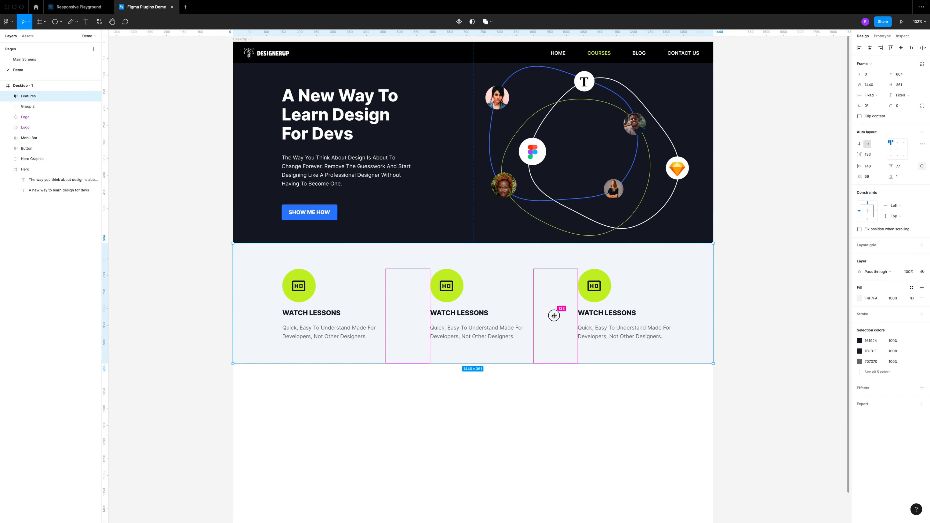
left_click(755, 325)
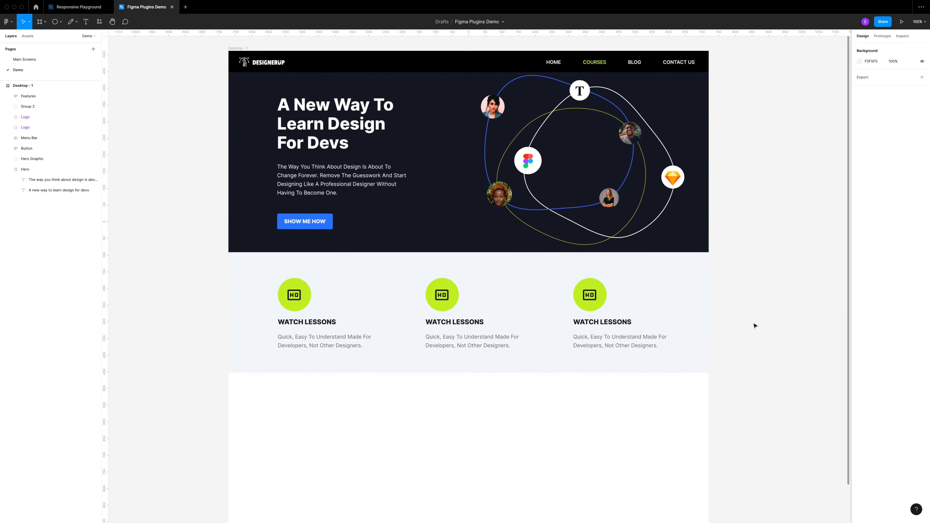
Step: Duplicate a description below the features and retype it as 'Loved By Developers From'
scroll("down", 3)
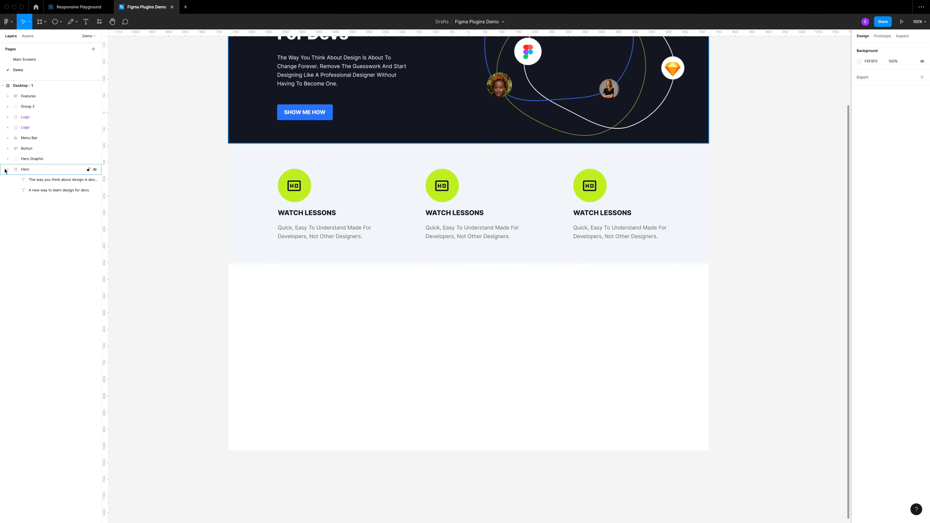
left_click(25, 169)
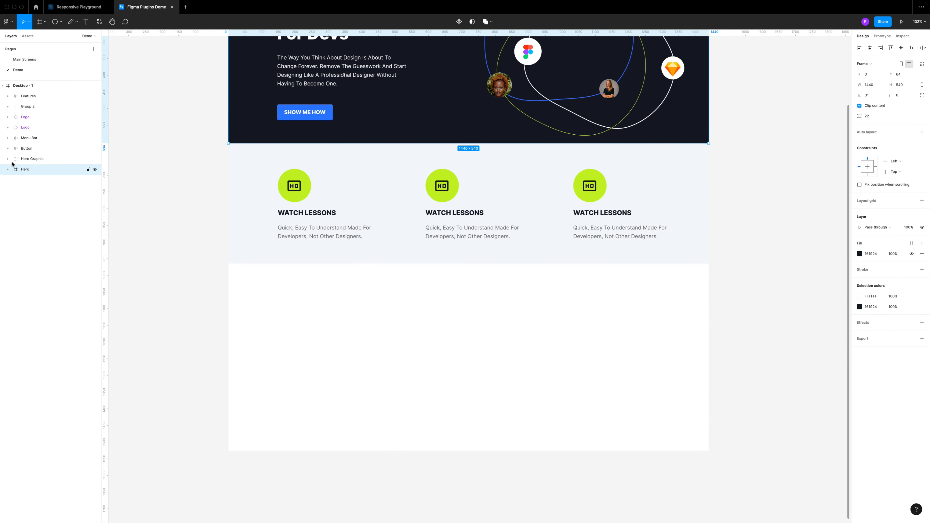
left_click(28, 95)
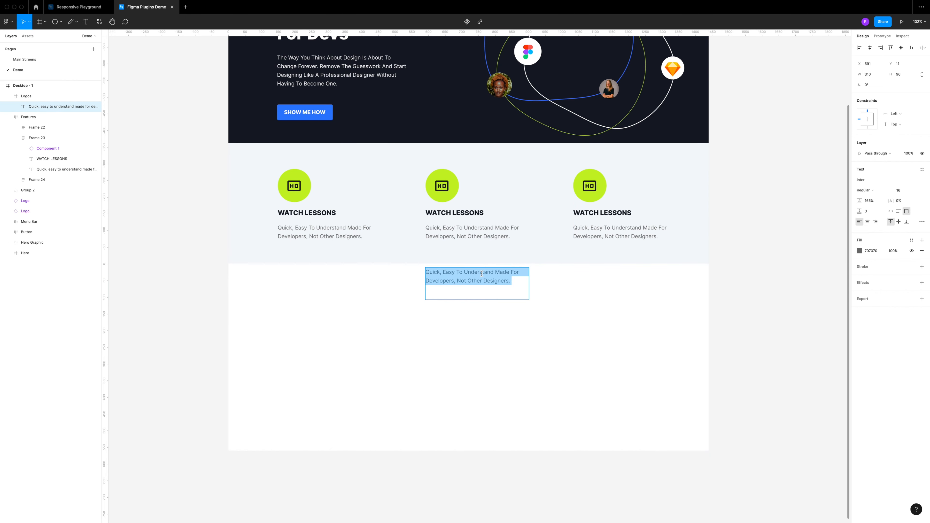
type("Loved By Dev")
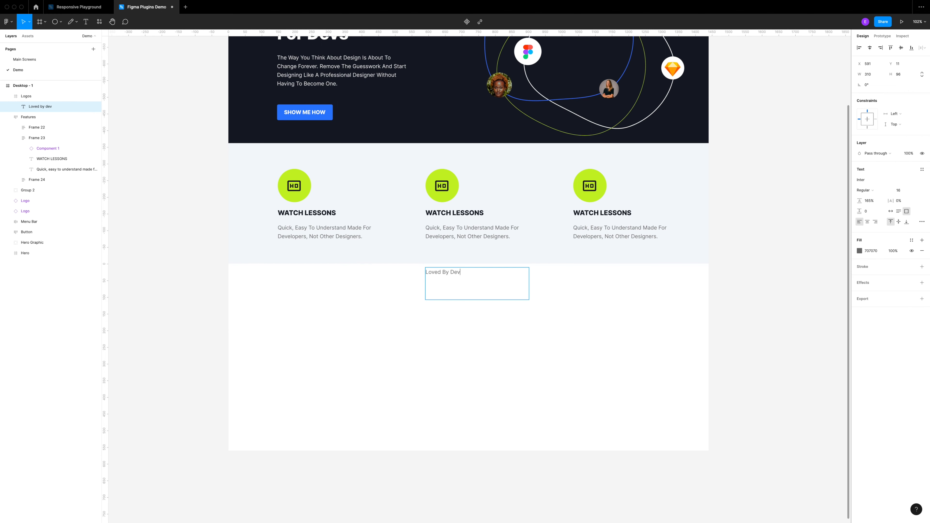
type("elopers F")
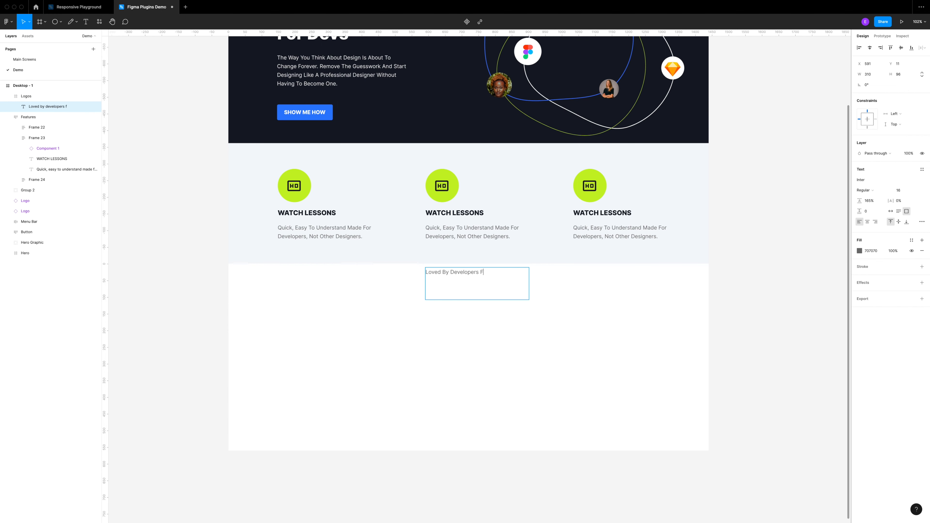
type("rom")
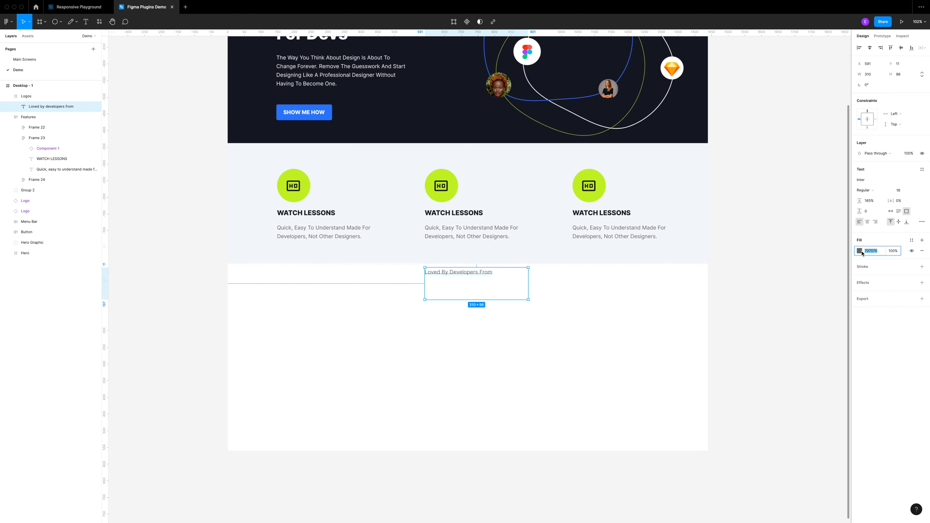
Step: Colour the new heading dark grey #4A4A4A and centre it
left_click(859, 251)
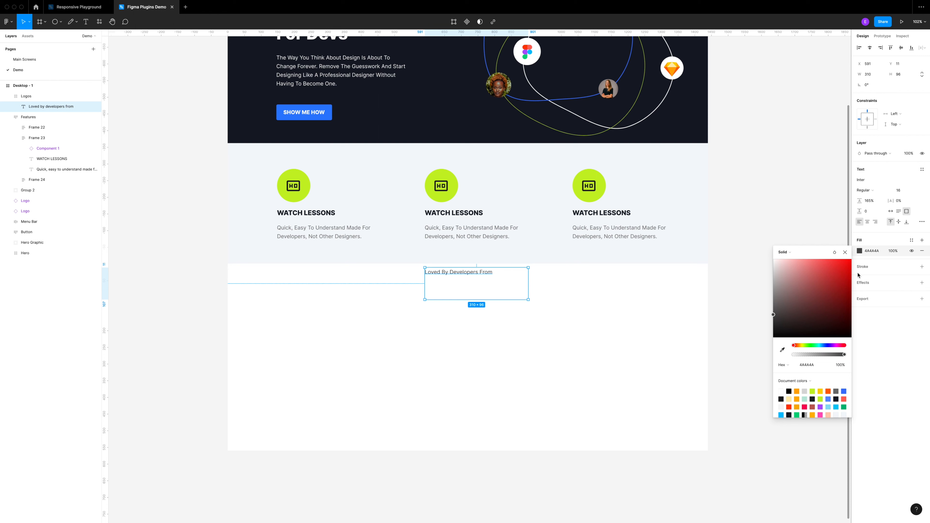
left_click(845, 251)
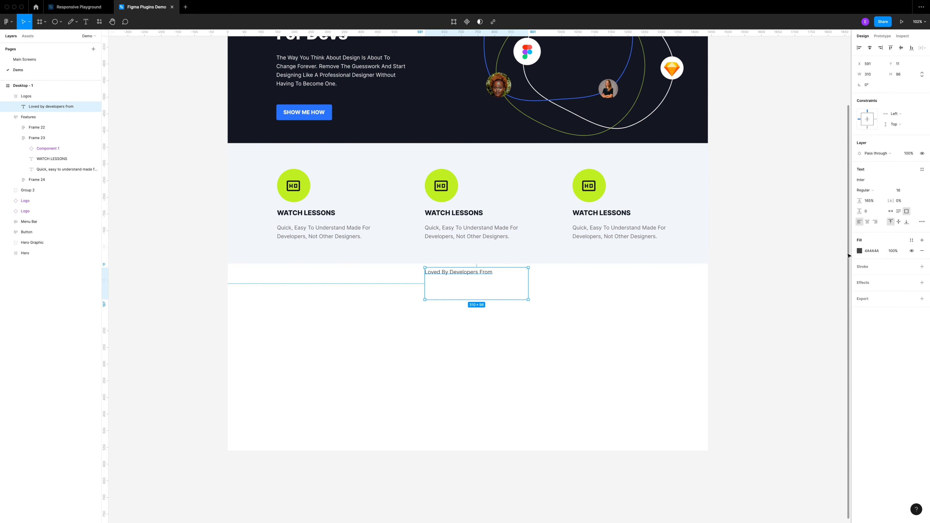
left_click(25, 96)
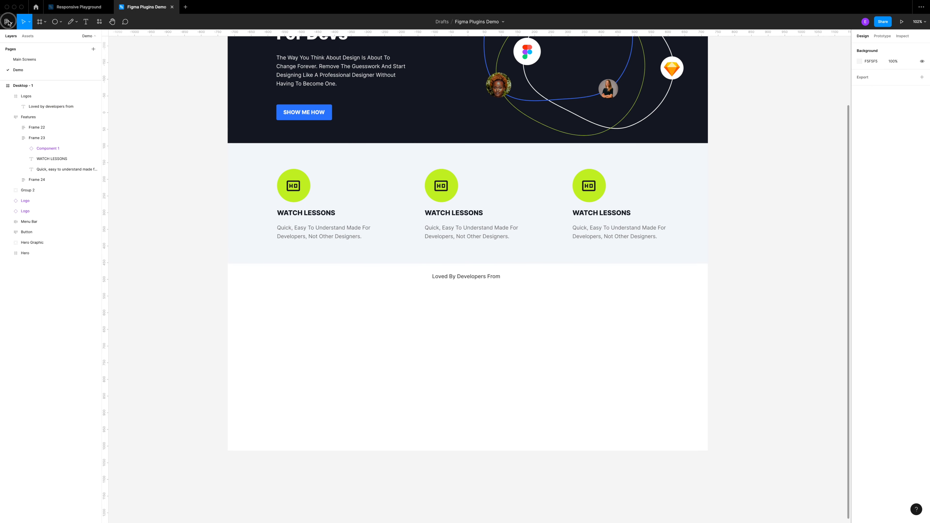
Step: Insert Microsoft, Apple, Slack, GitHub and Webflow logos in a row via Vector Logos
left_click(8, 22)
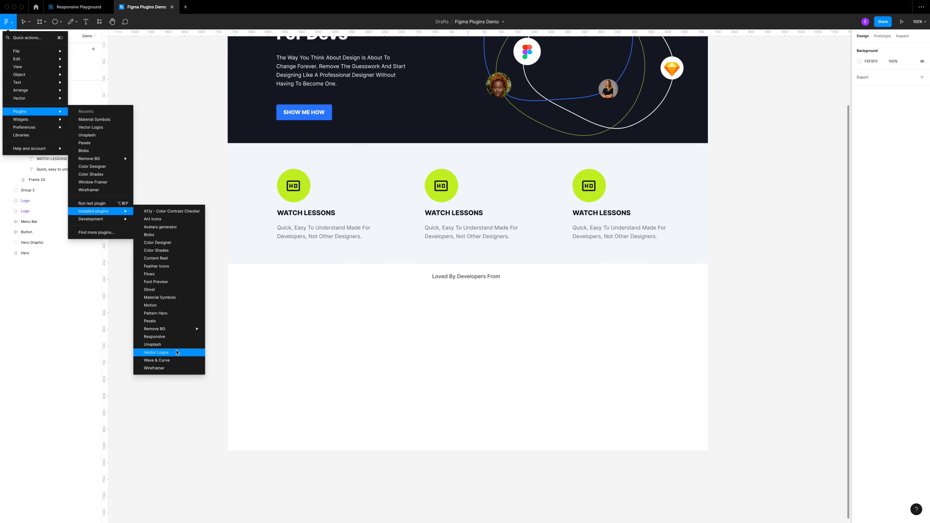
left_click(156, 352)
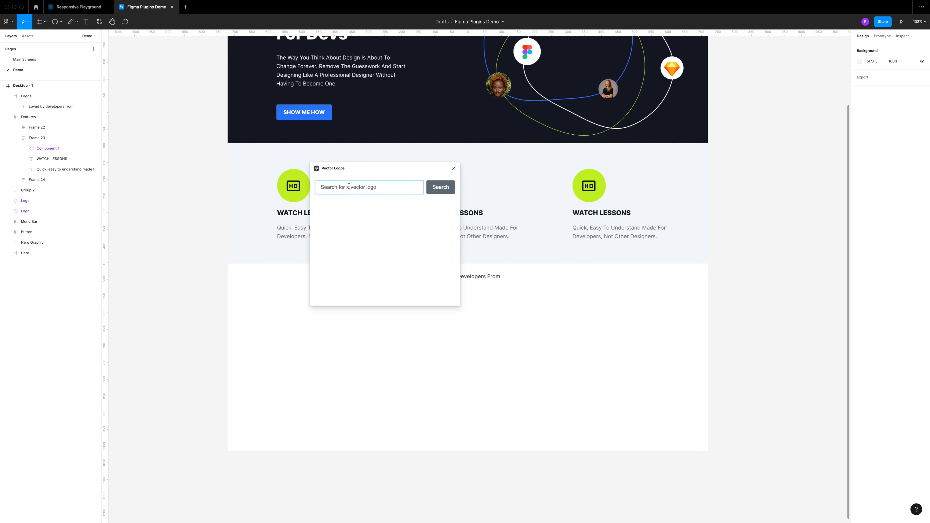
type("Micros")
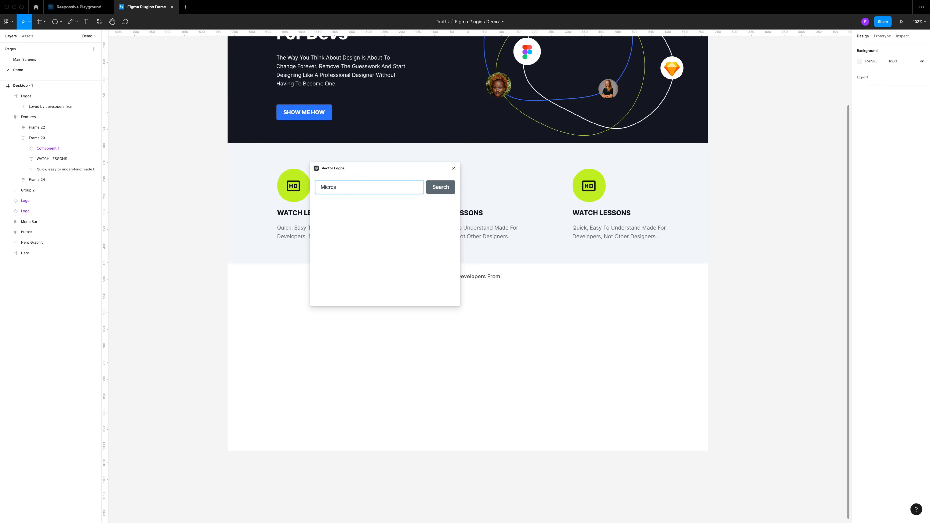
left_click(441, 187)
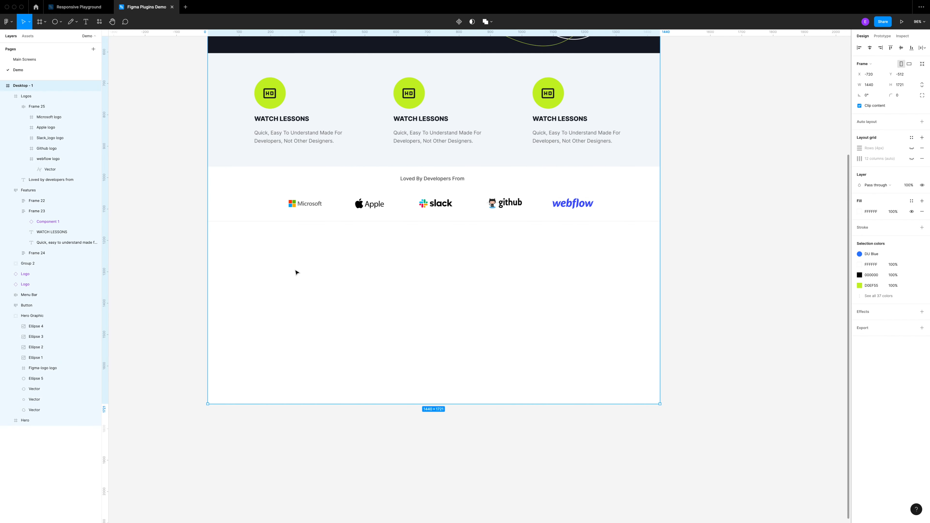
left_click(4, 85)
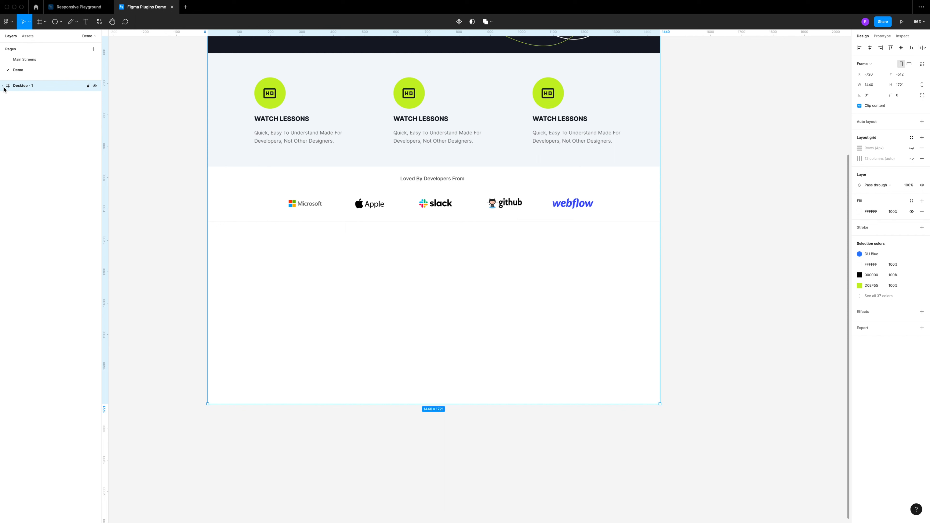
Step: Add a section frame holding a #4C75F2 blob and a 448×448 grey rectangle beside it
left_click(4, 85)
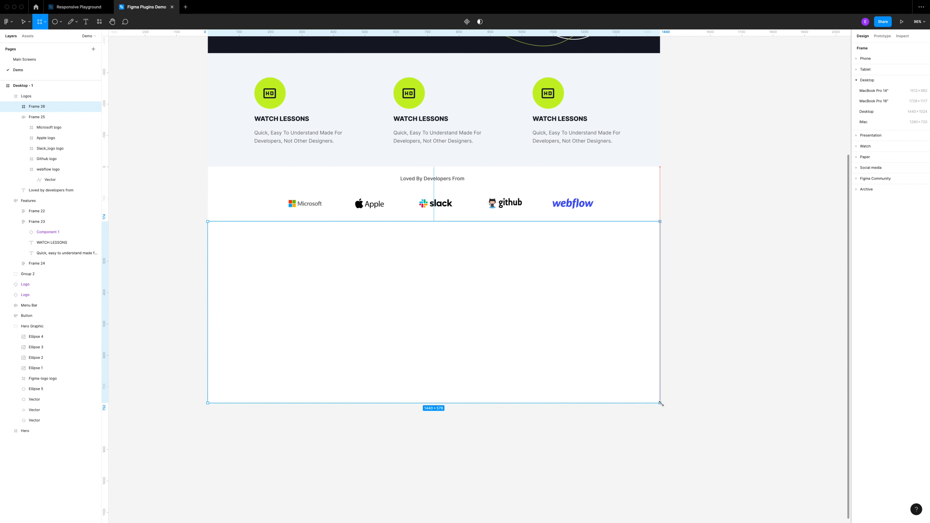
left_click(36, 106)
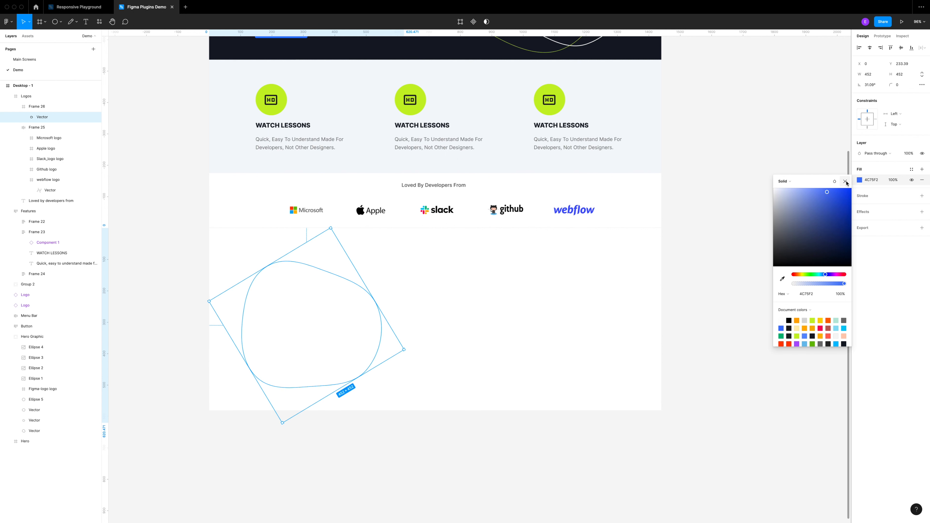
left_click(845, 181)
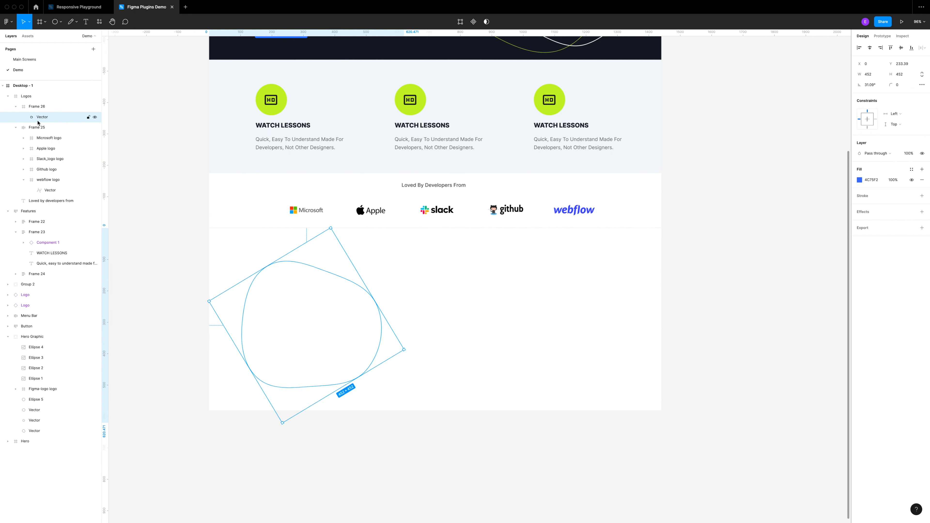
left_click(55, 22)
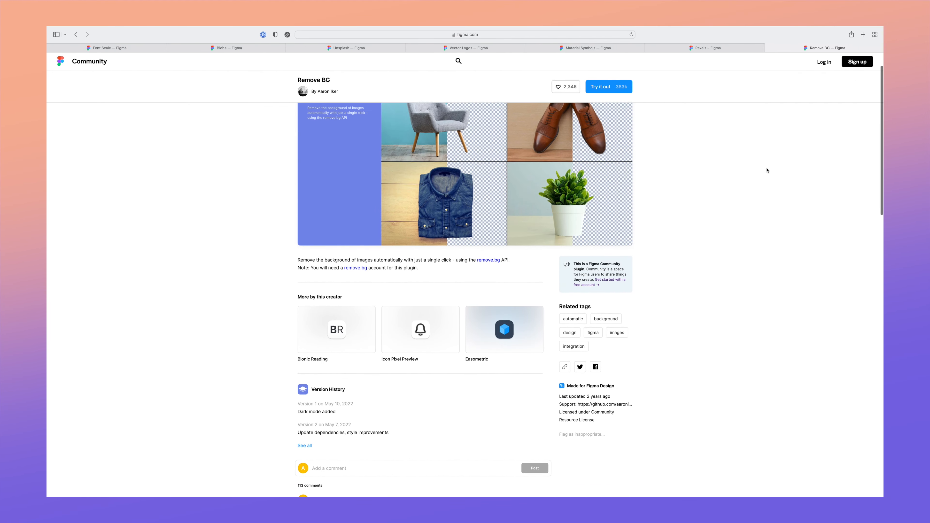
left_click(145, 7)
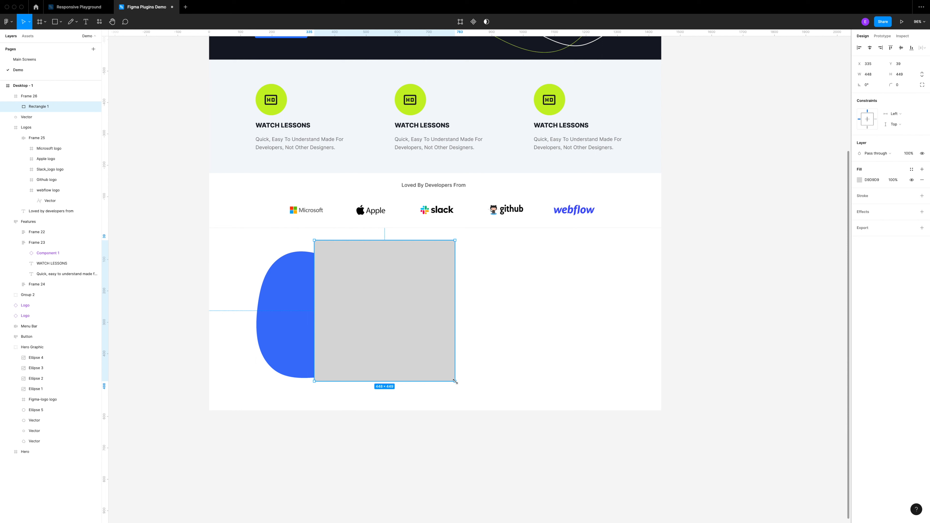
left_click(6, 22)
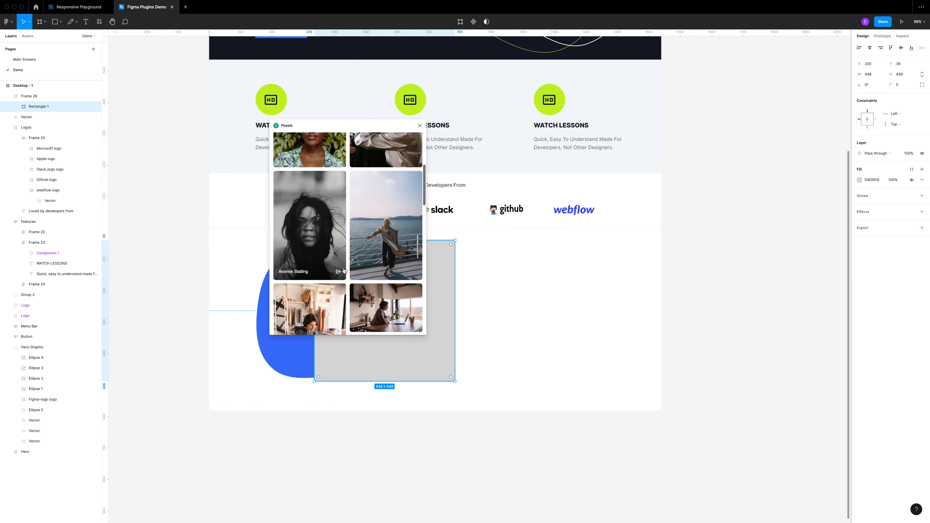
scroll("down", 3)
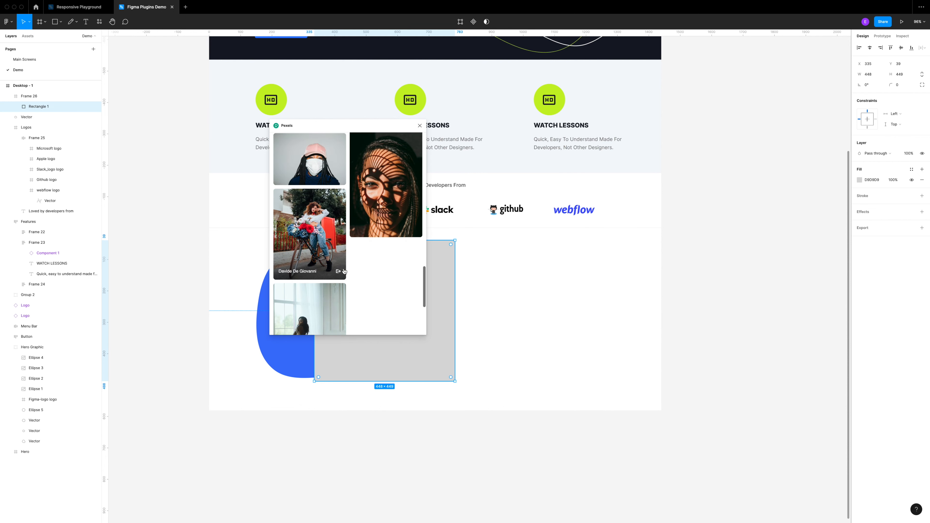
scroll("down", 3)
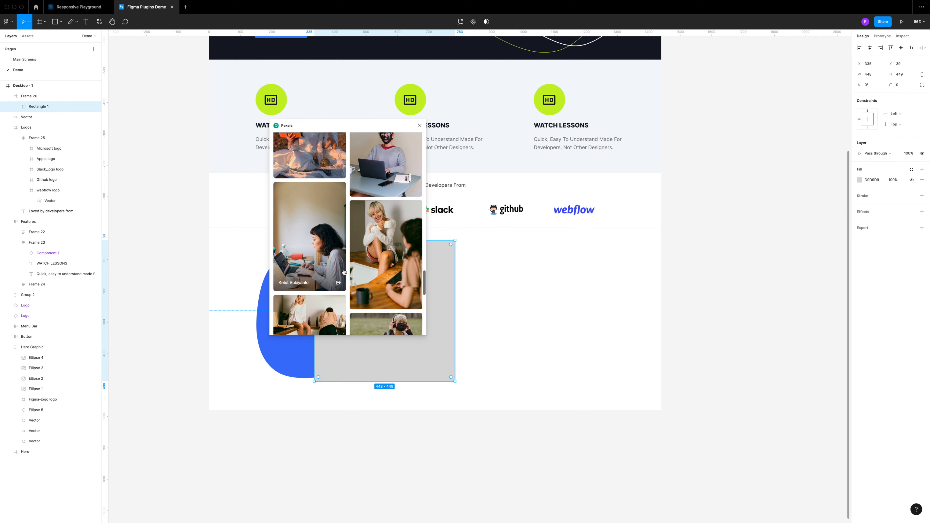
scroll("down", 3)
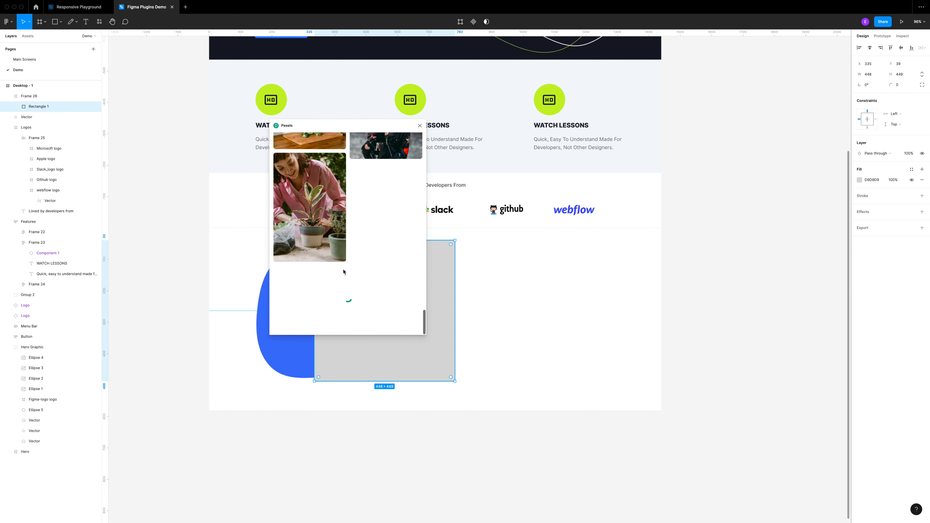
scroll("down", 3)
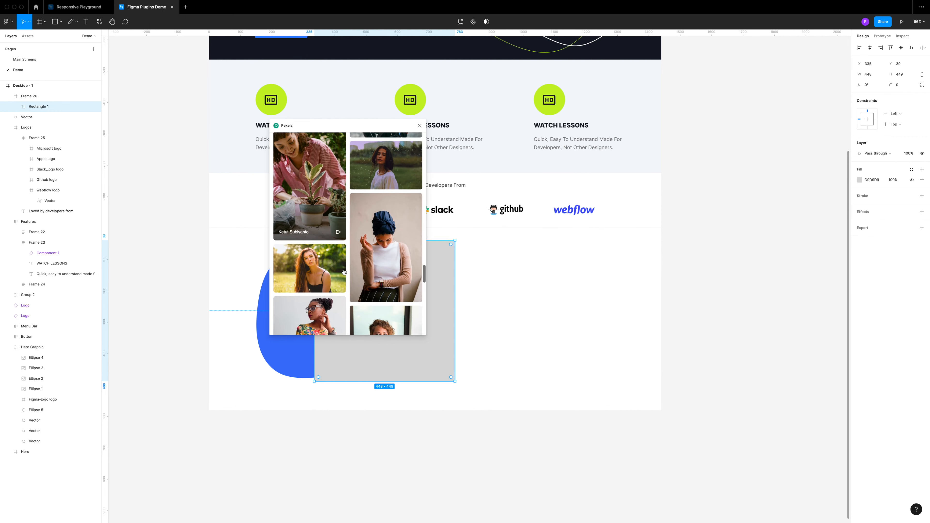
scroll("down", 3)
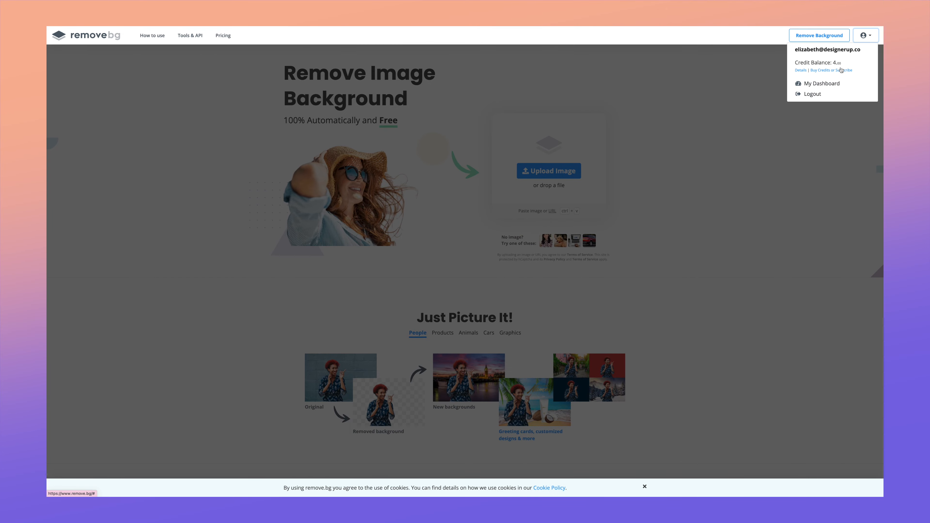
Step: View My Dashboard with the credit balance and current plan
left_click(822, 84)
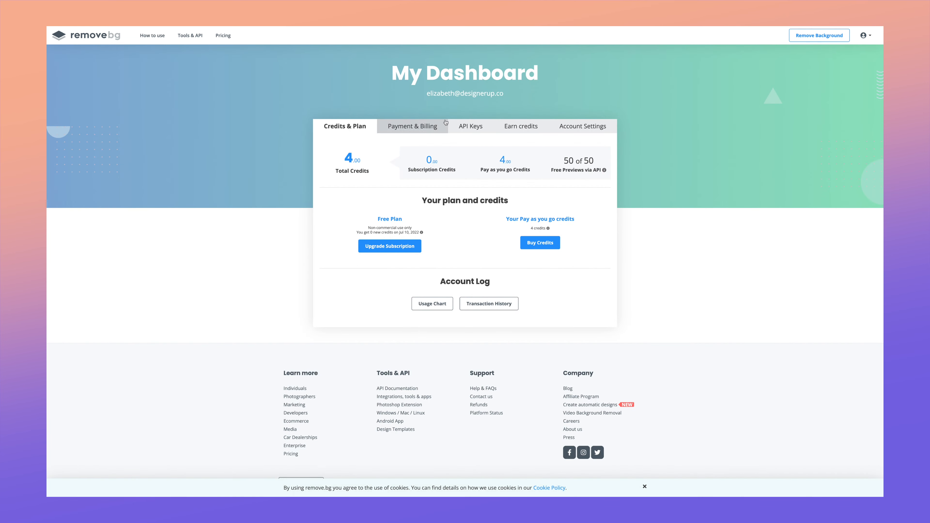
left_click(469, 126)
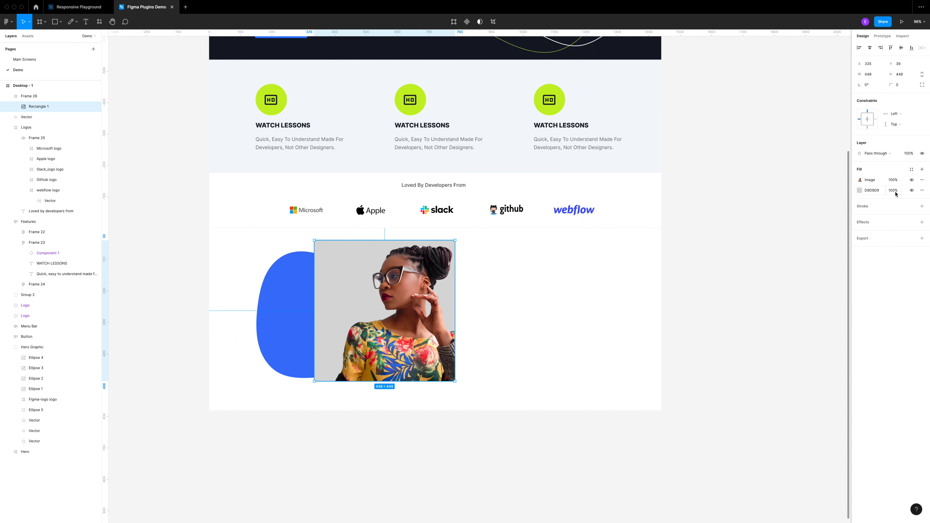
Step: Remove the grey fill and resize the cut-out portrait over the blue blob
left_click(921, 190)
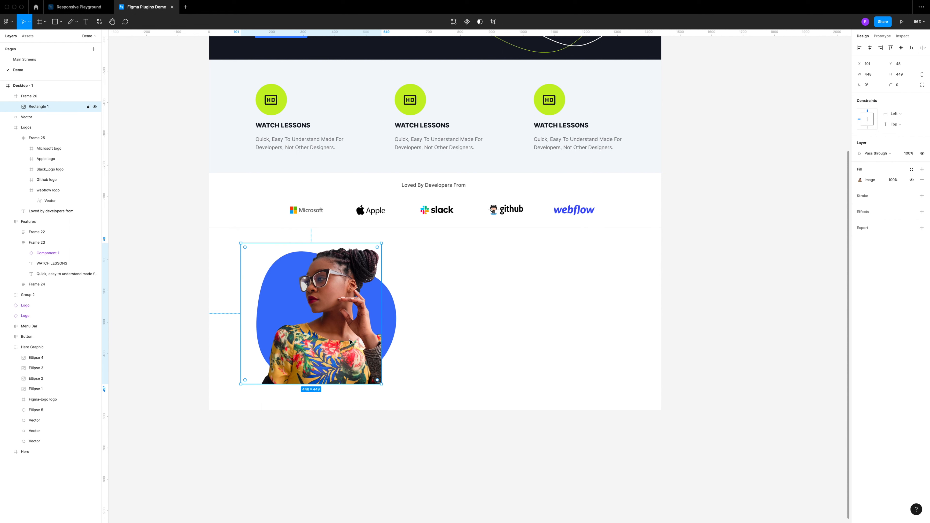
mouse_move(271, 307)
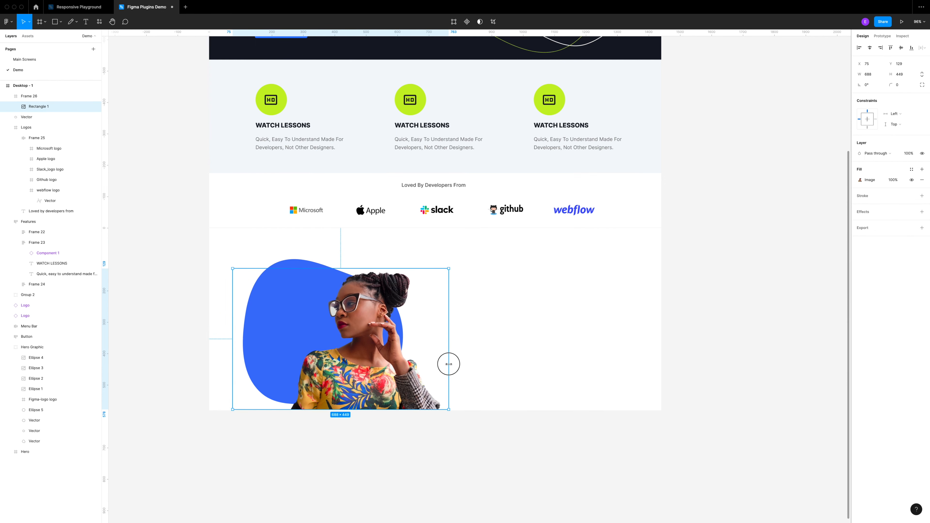
left_click(29, 96)
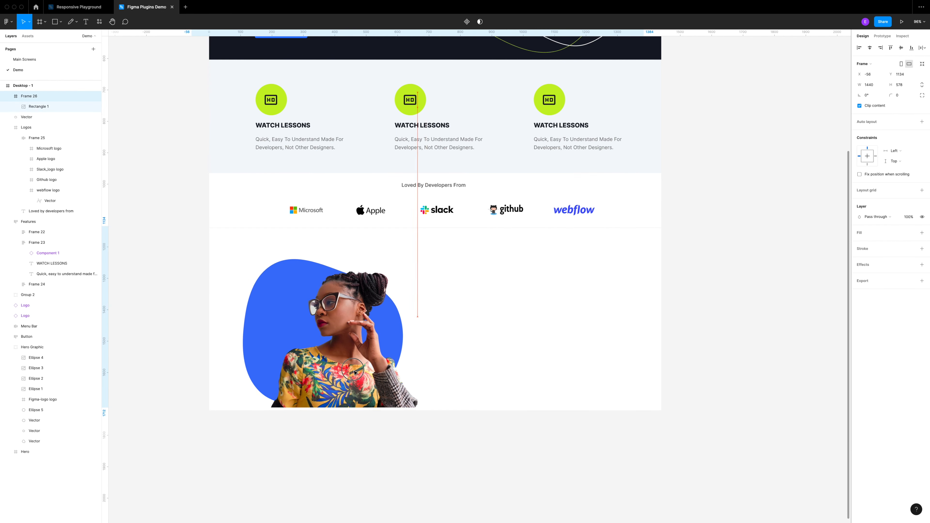
left_click(555, 484)
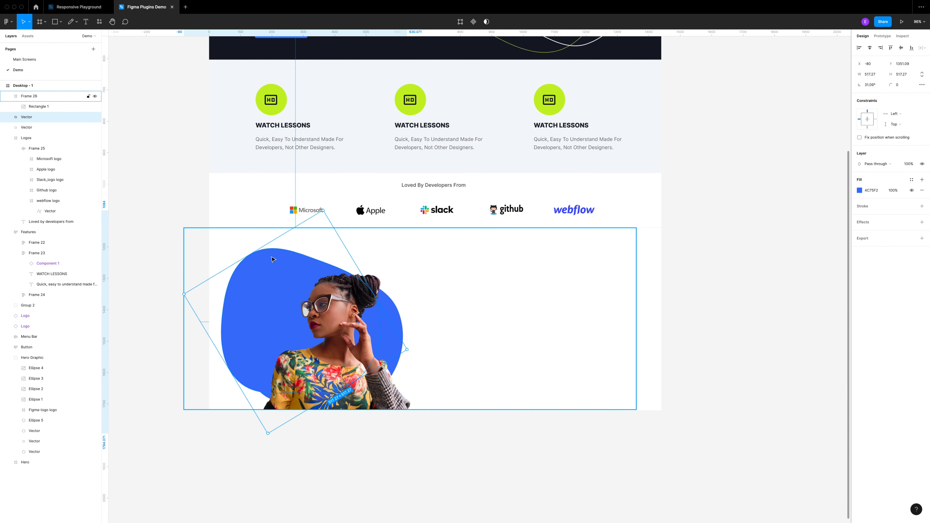
Step: Make a rotated blob copy with no fill and a lime green stroke behind the portrait
left_click(921, 196)
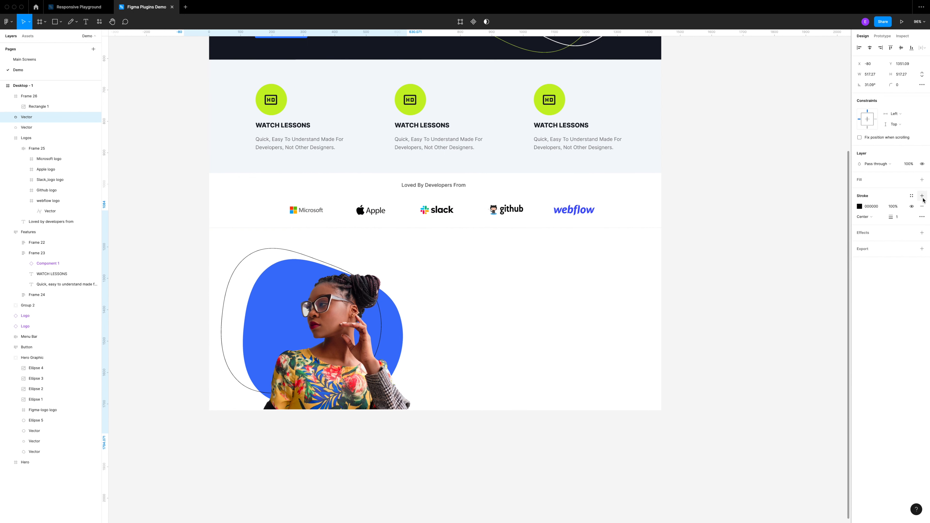
left_click(858, 205)
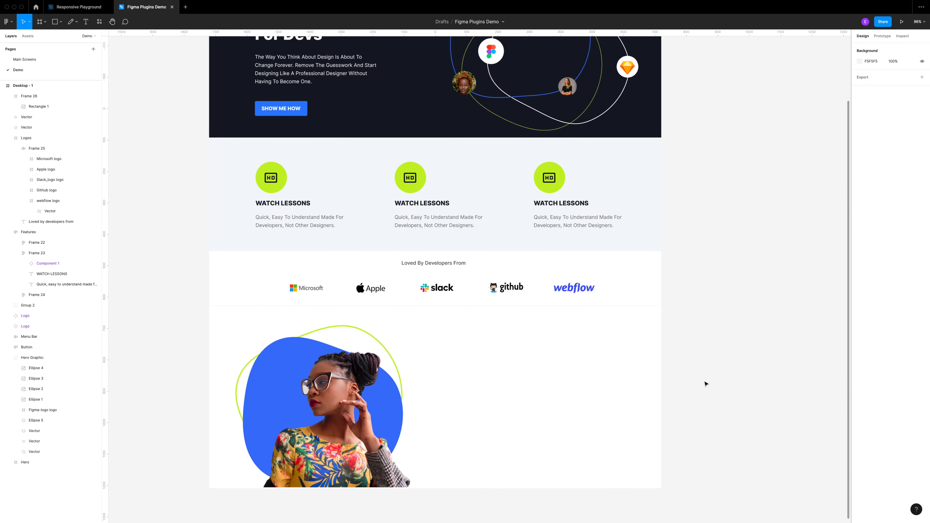
scroll("down", 3)
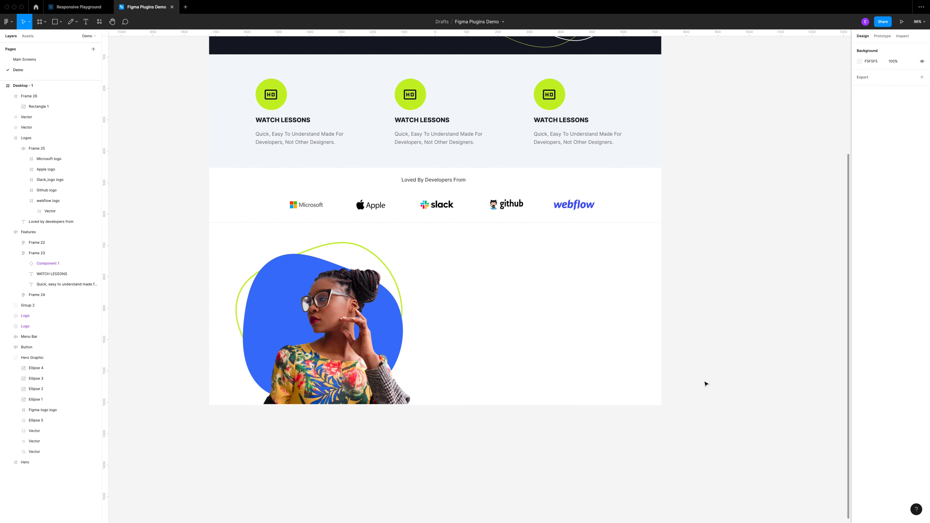
mouse_move(24, 59)
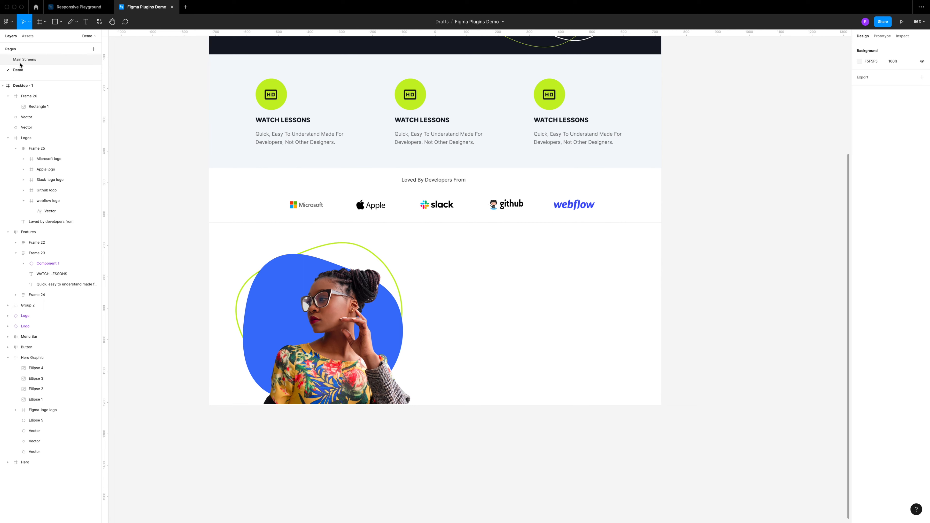
Step: Paste the Title text group from Main Screens as a DESIGN BETTER heading and paragraph
left_click(25, 59)
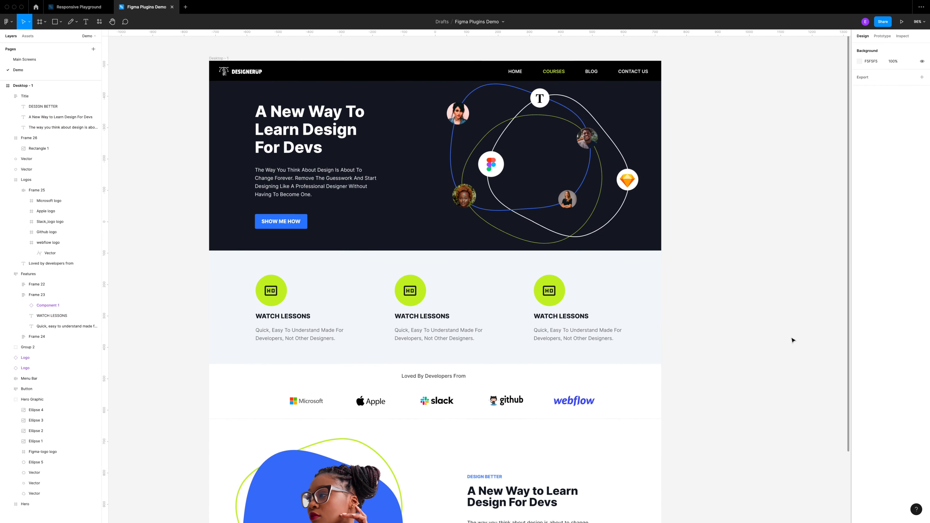
scroll("down", 3)
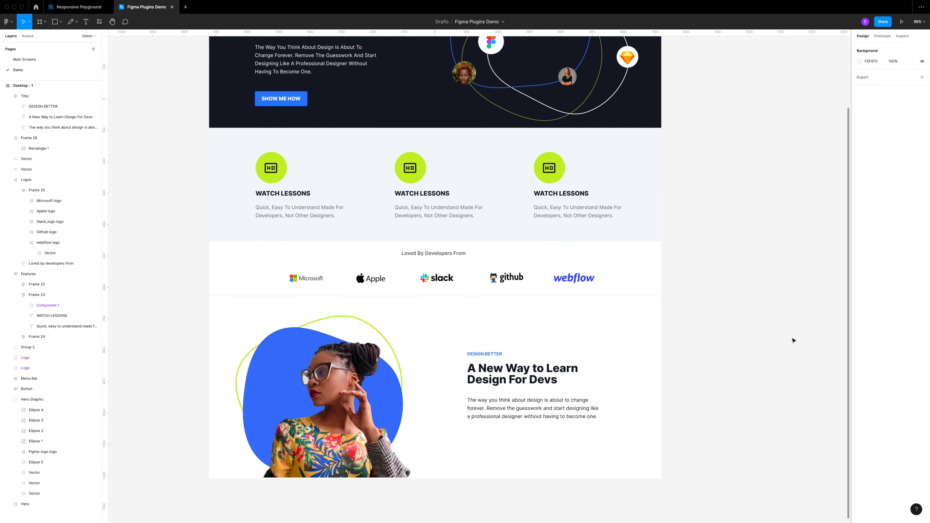
left_click(28, 274)
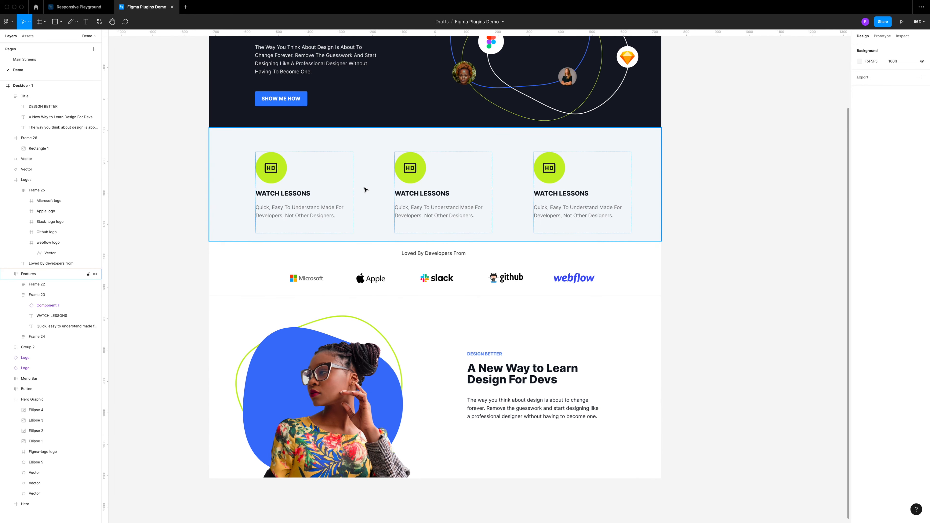
scroll("up", 3)
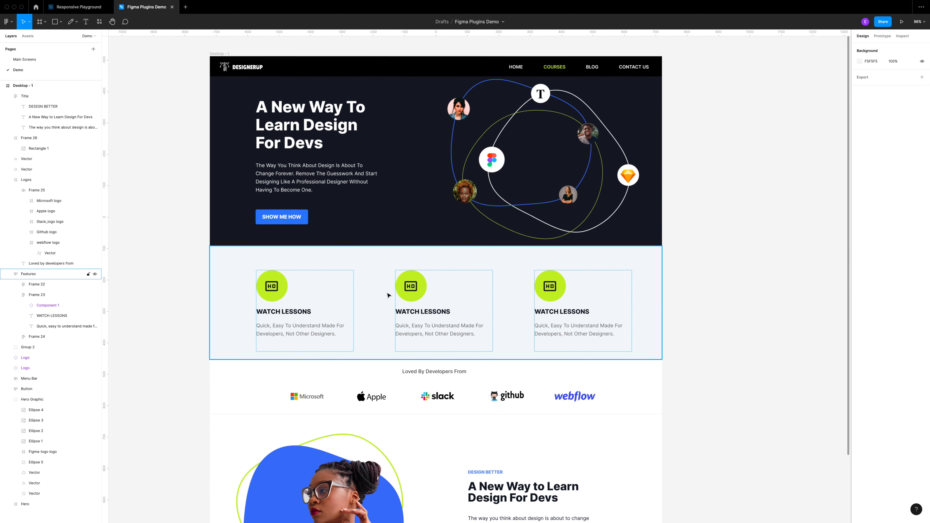
left_click(727, 346)
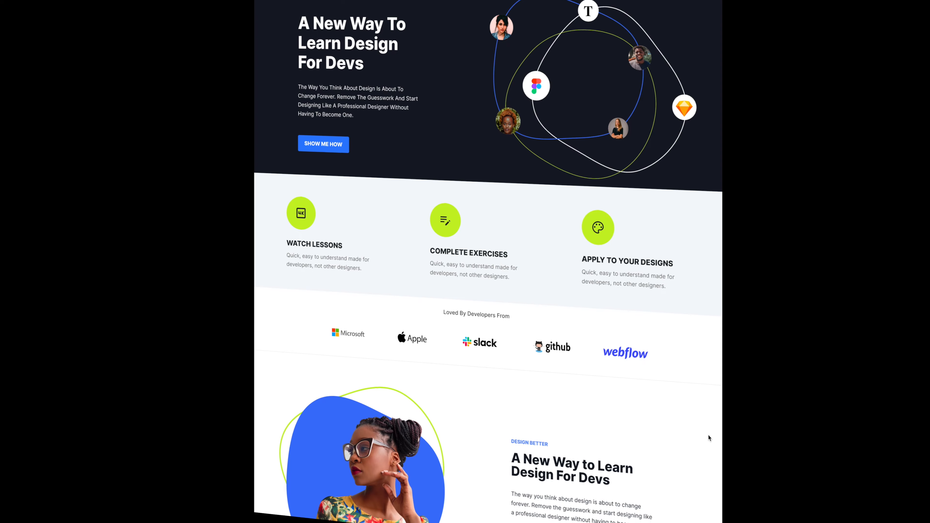
Step: Scroll the presented page past the feature cards, logo row and portrait callout
scroll("down", 3)
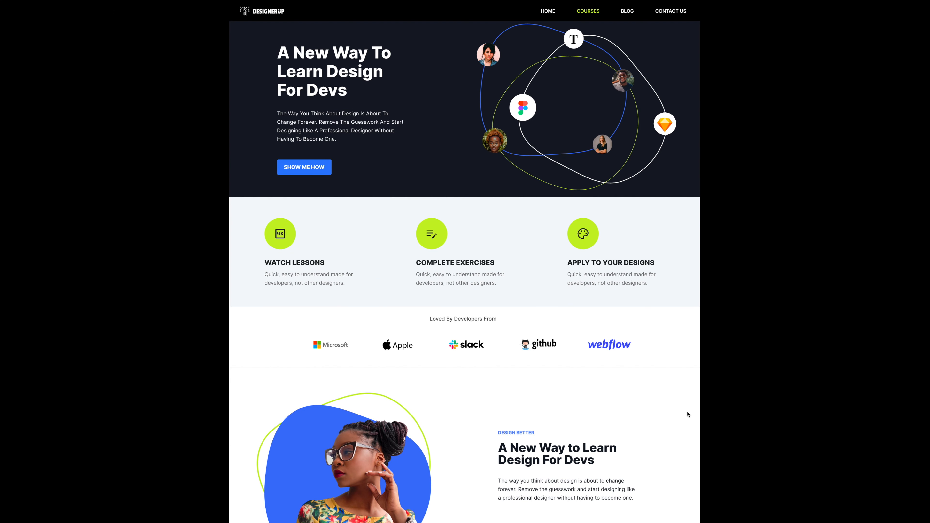
scroll("down", 3)
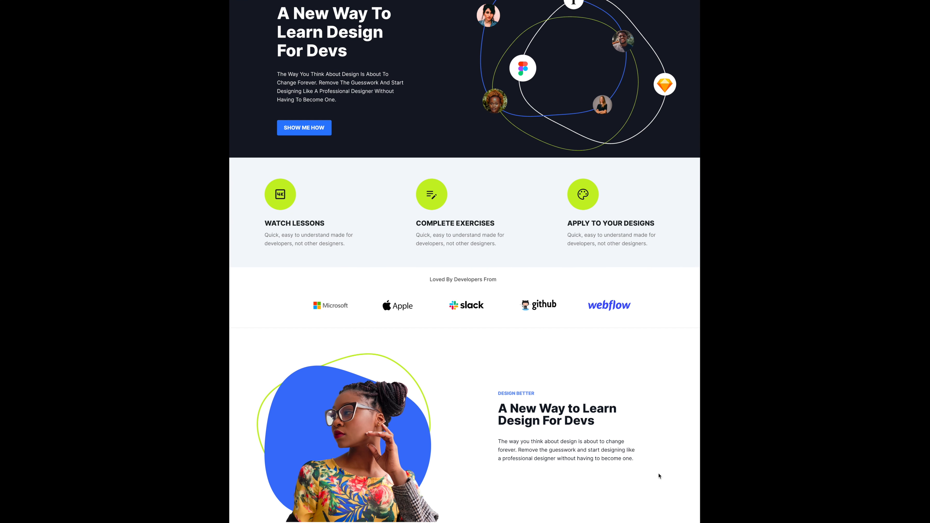
mouse_move(633, 461)
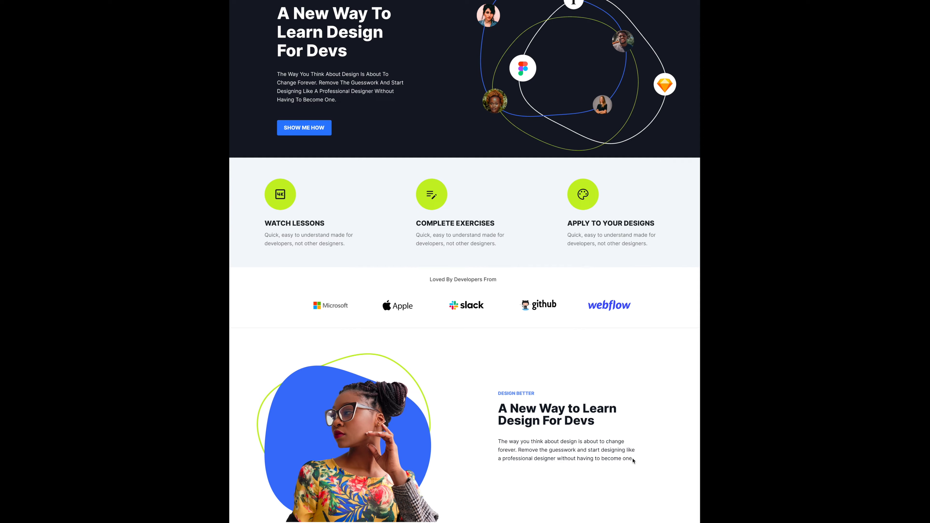